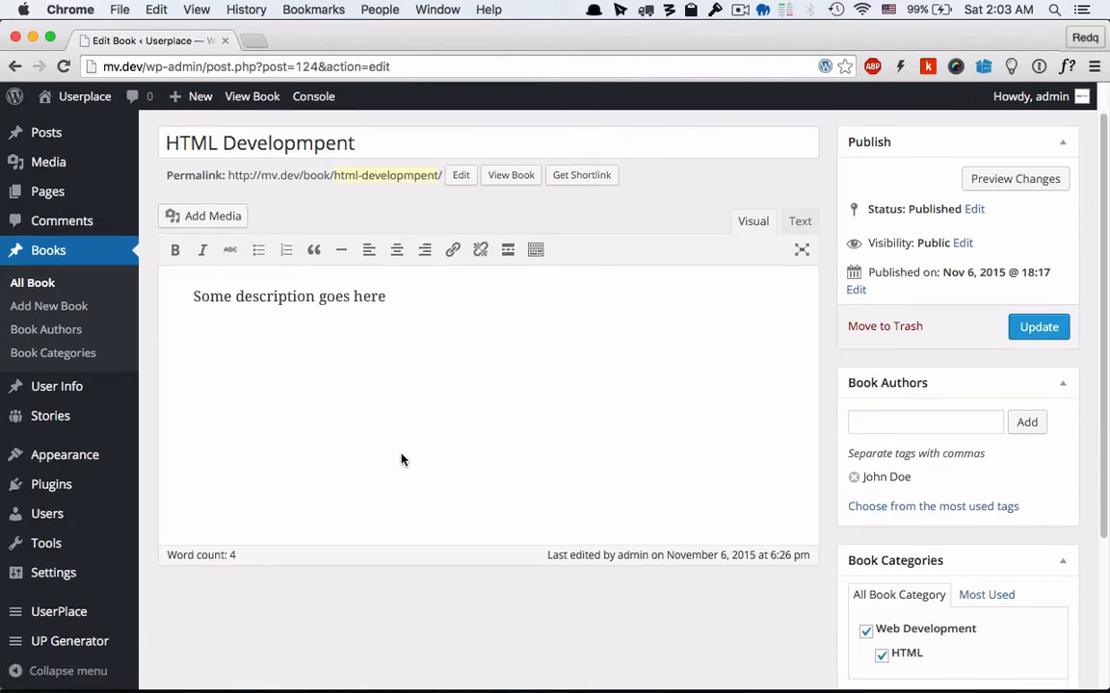
# Create a metabox section 'Book Info Meta' in the Metabox generator, assigned to the book post type.
pyautogui.scroll(-3)
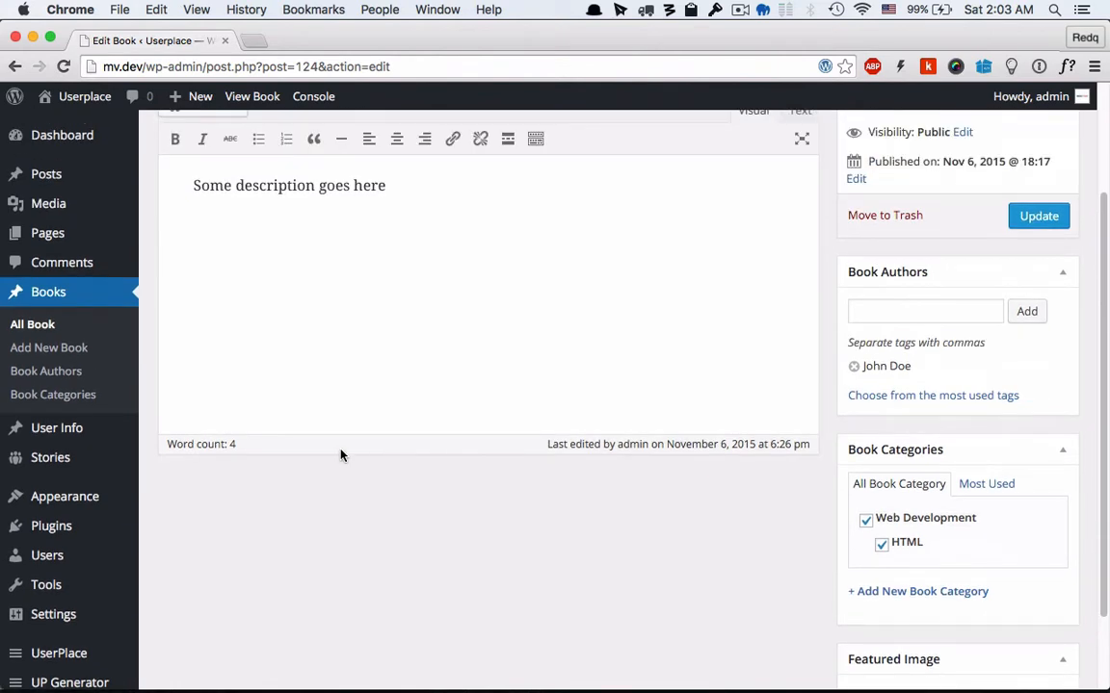
pyautogui.scroll(-3)
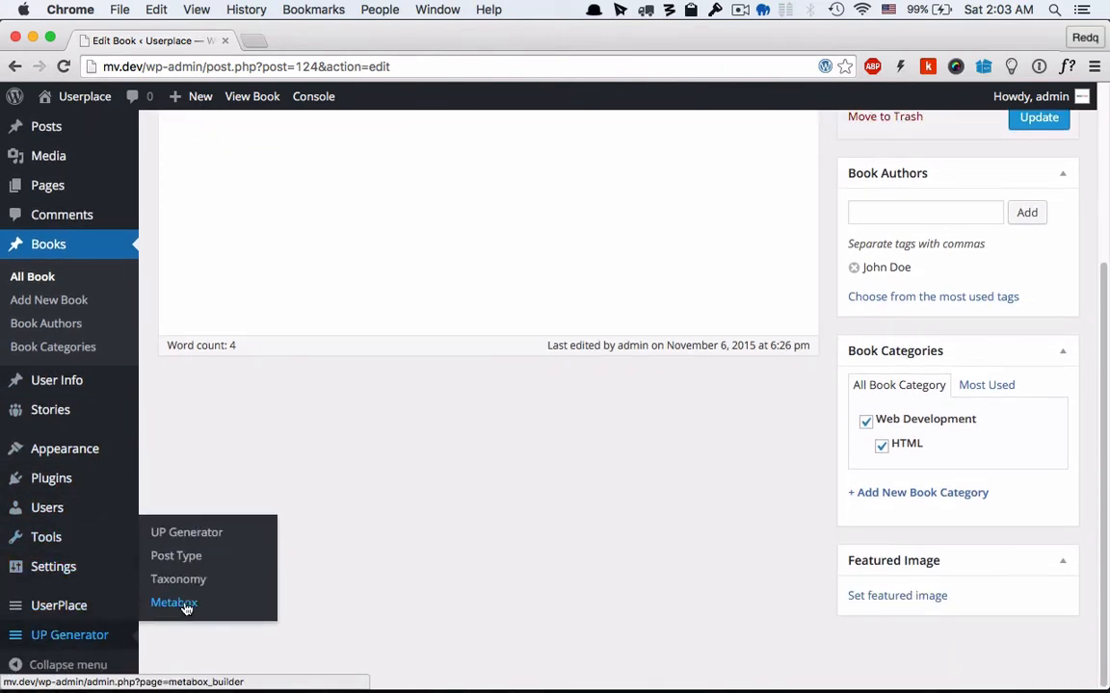
pyautogui.click(173, 601)
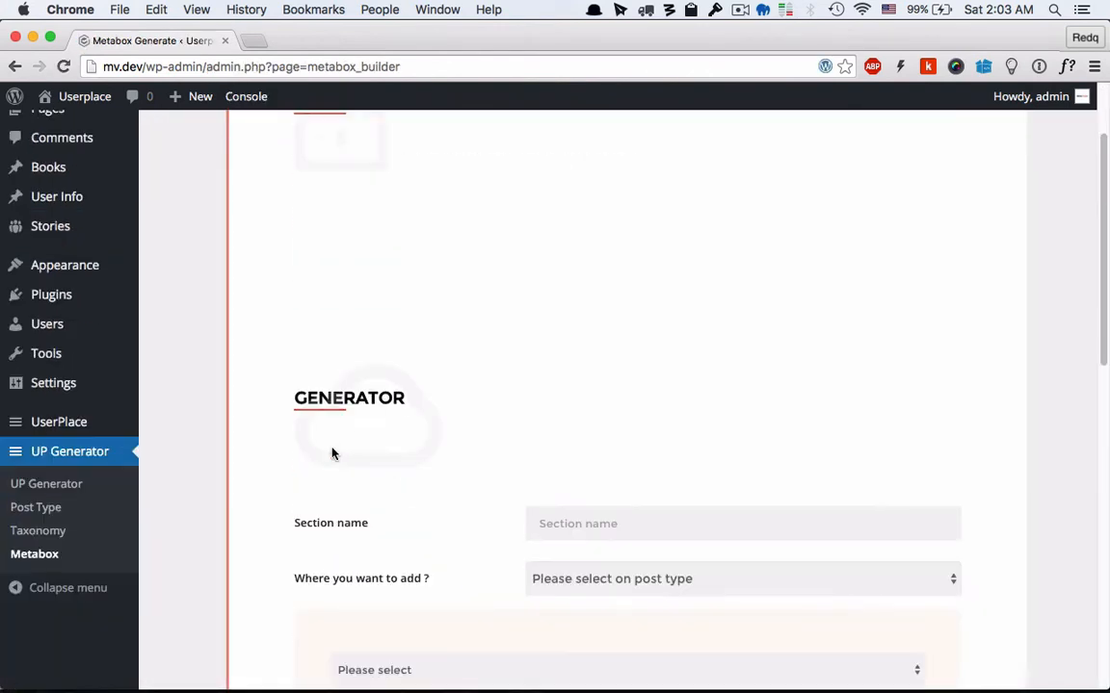
pyautogui.write('B')
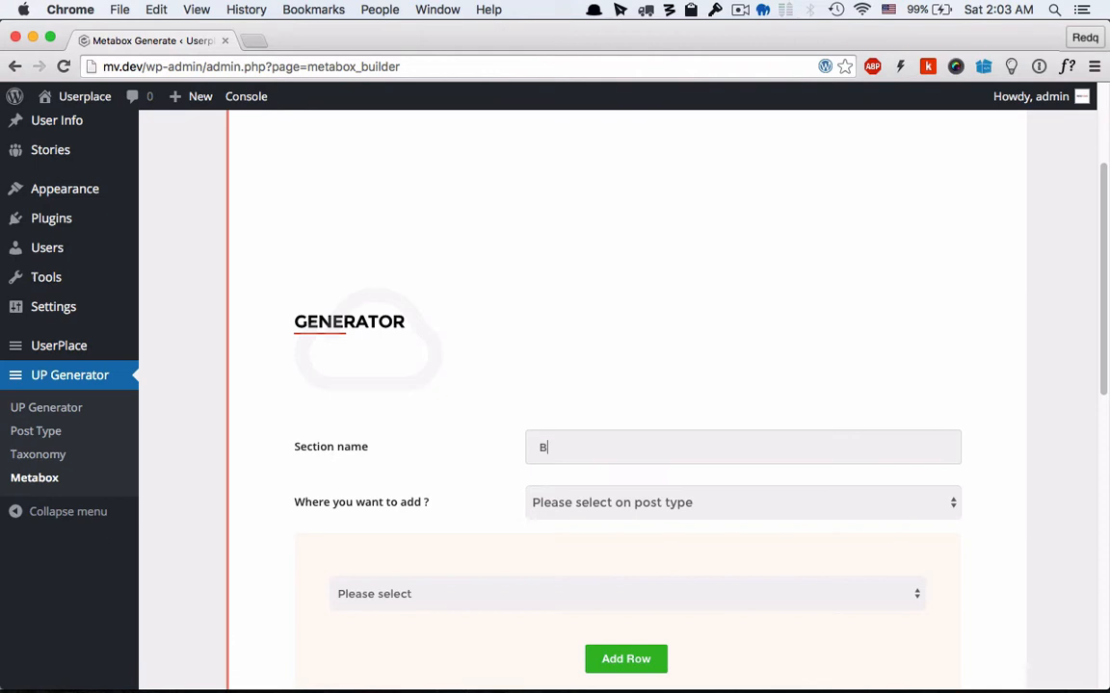
pyautogui.write('ook Info Meta')
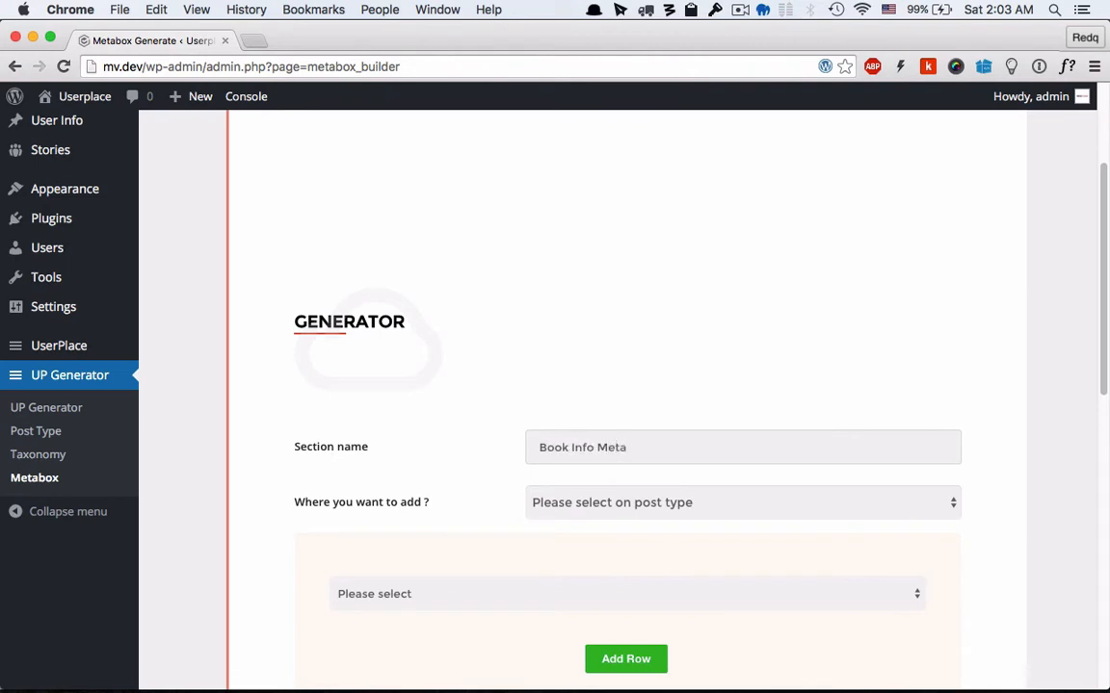
pyautogui.moveTo(645, 490)
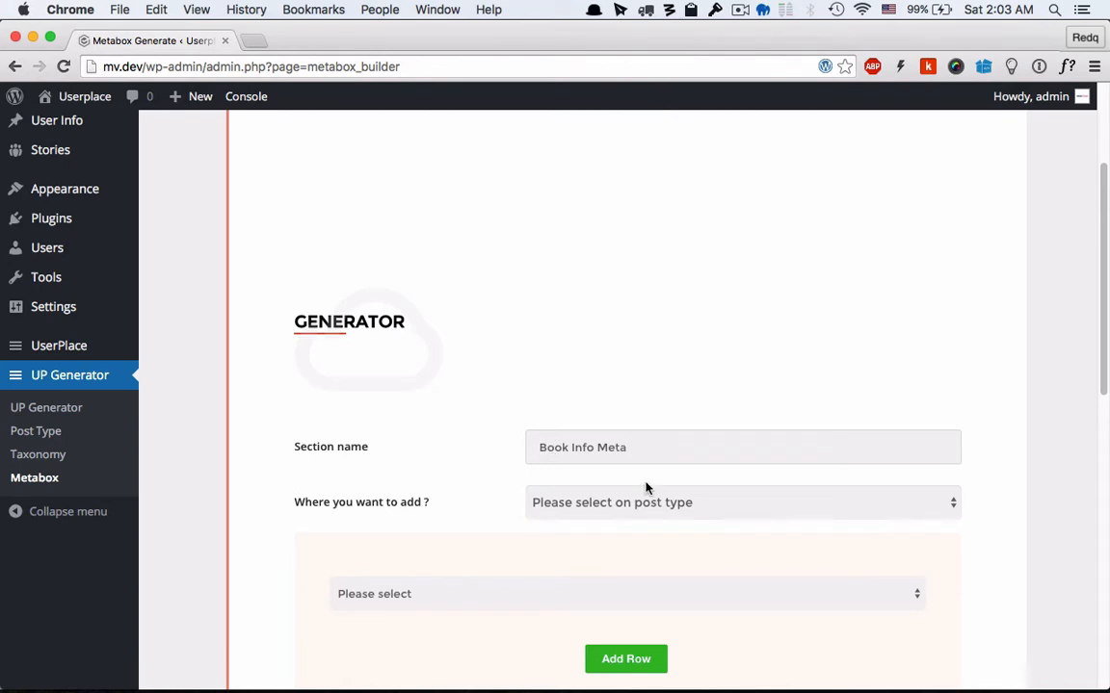
pyautogui.click(744, 501)
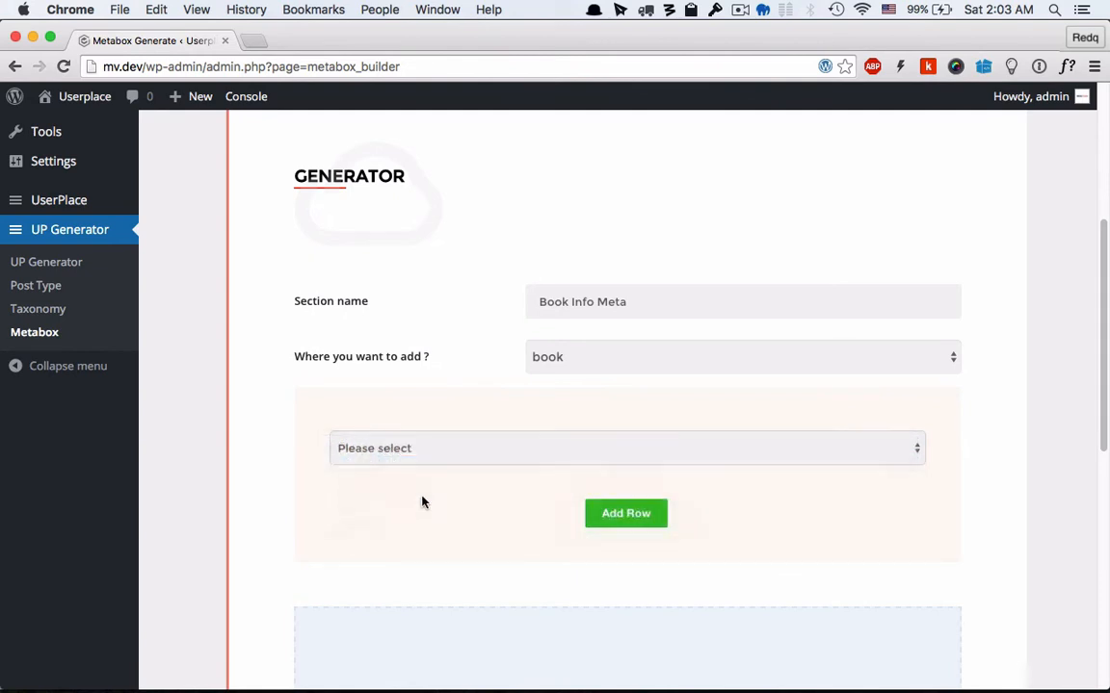
# Add Single Field rows of type Text to the section until four text rows exist.
pyautogui.click(626, 447)
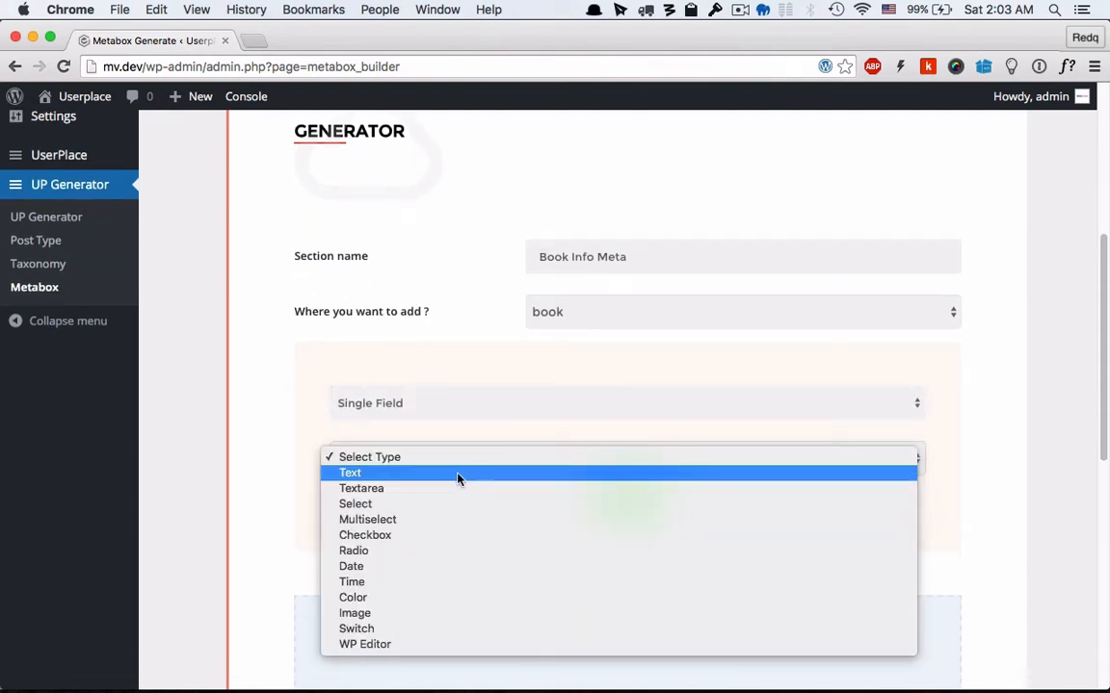
pyautogui.click(350, 472)
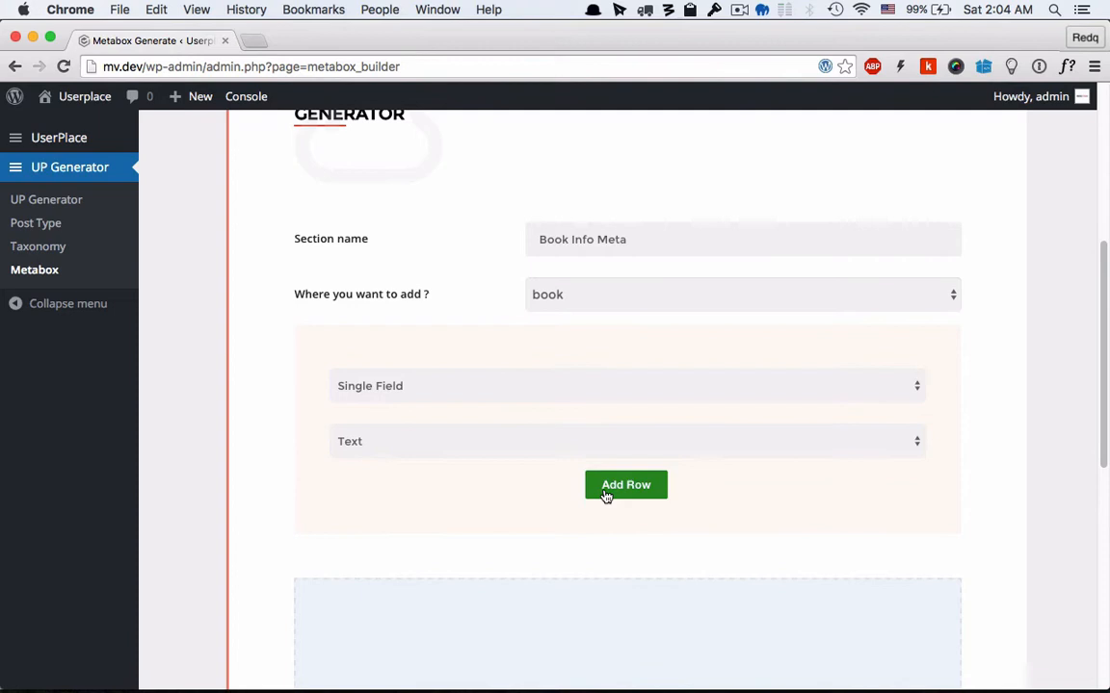
pyautogui.click(624, 486)
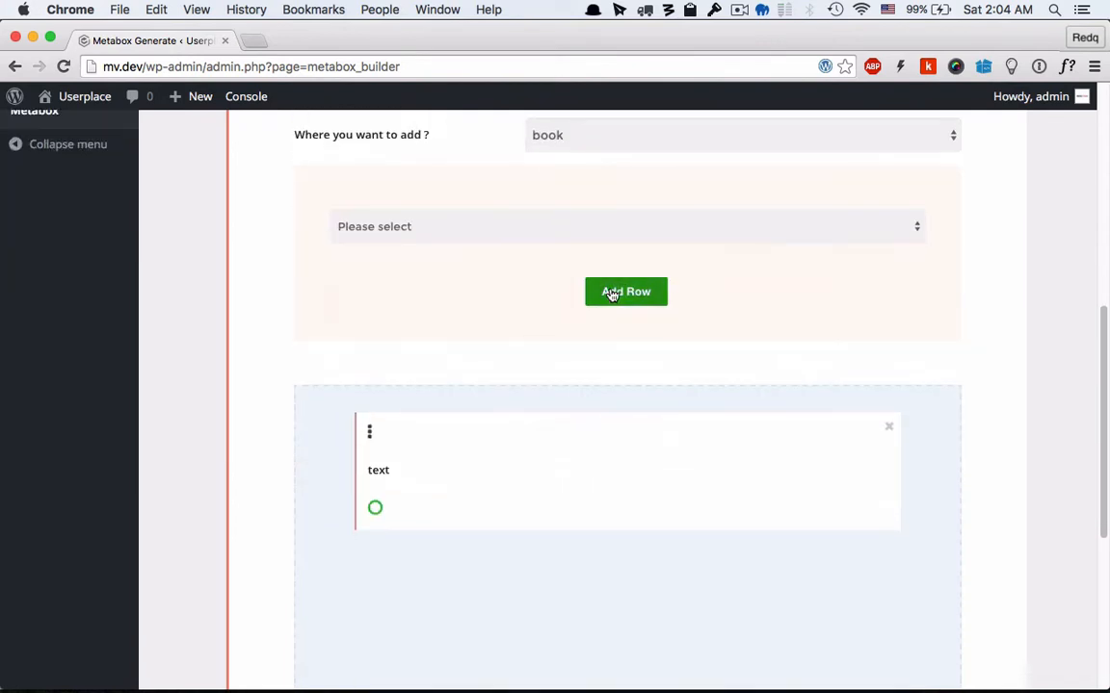
pyautogui.moveTo(523, 248)
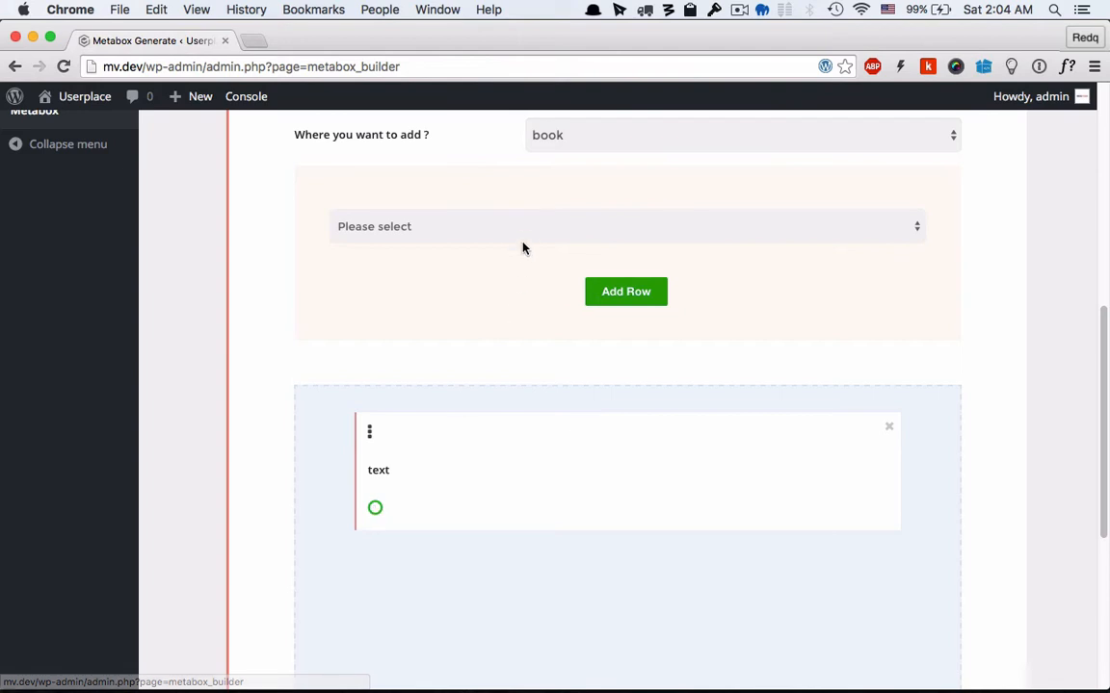
pyautogui.click(626, 227)
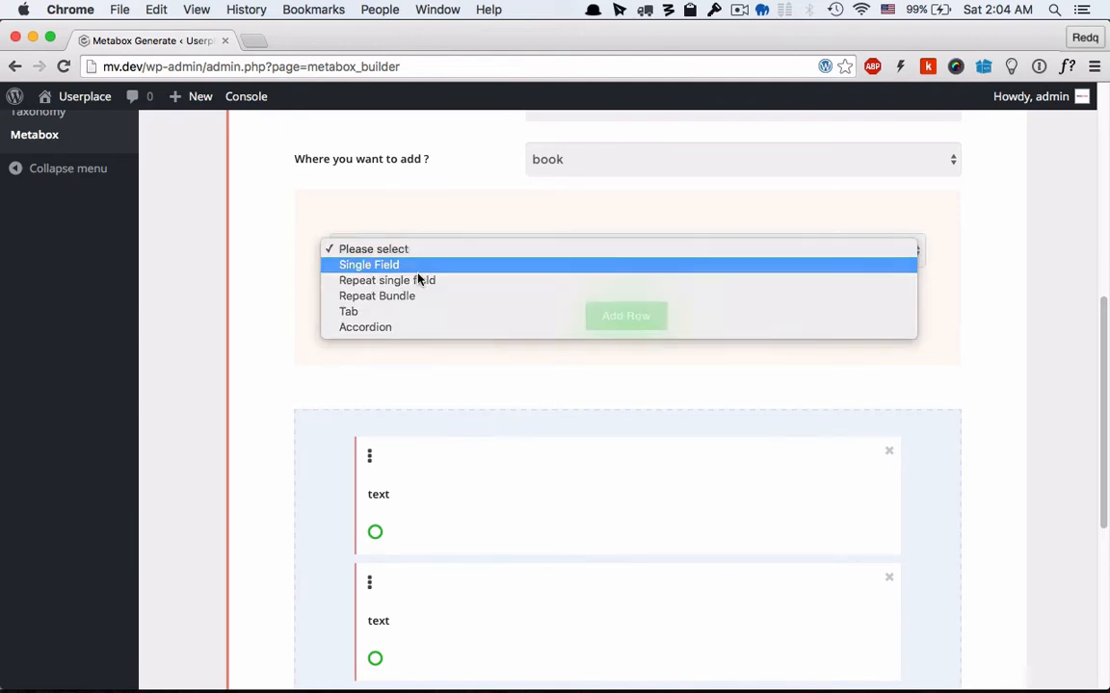
pyautogui.click(368, 264)
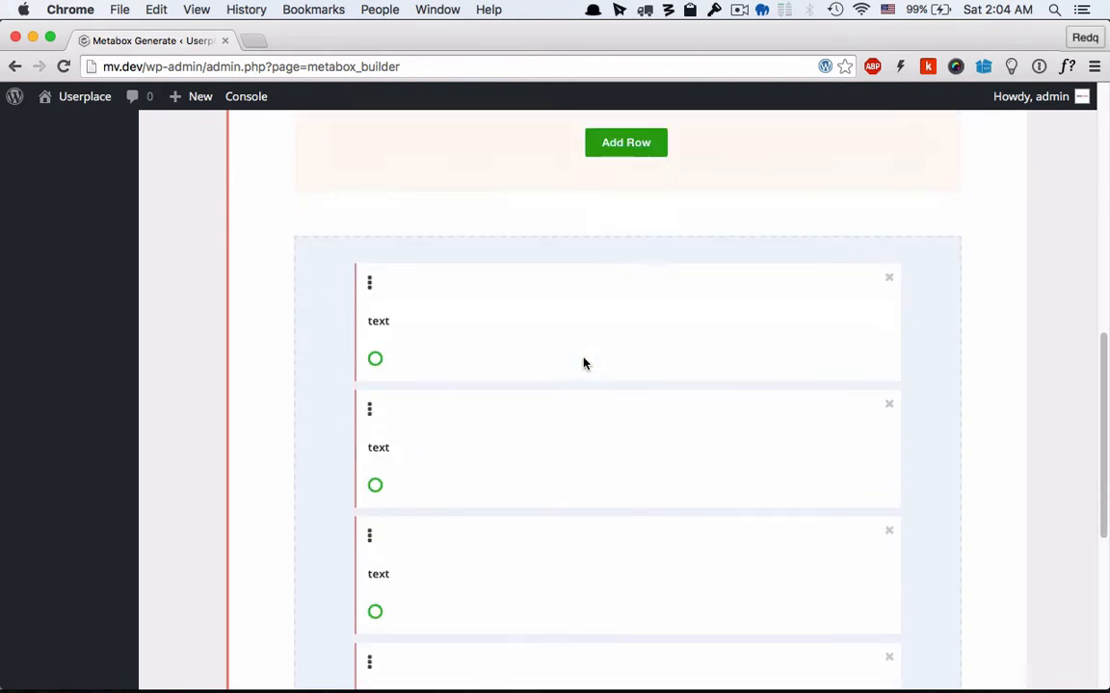
# Give the first text field metakey book_paperback_meta and title Paperback.
pyautogui.click(374, 358)
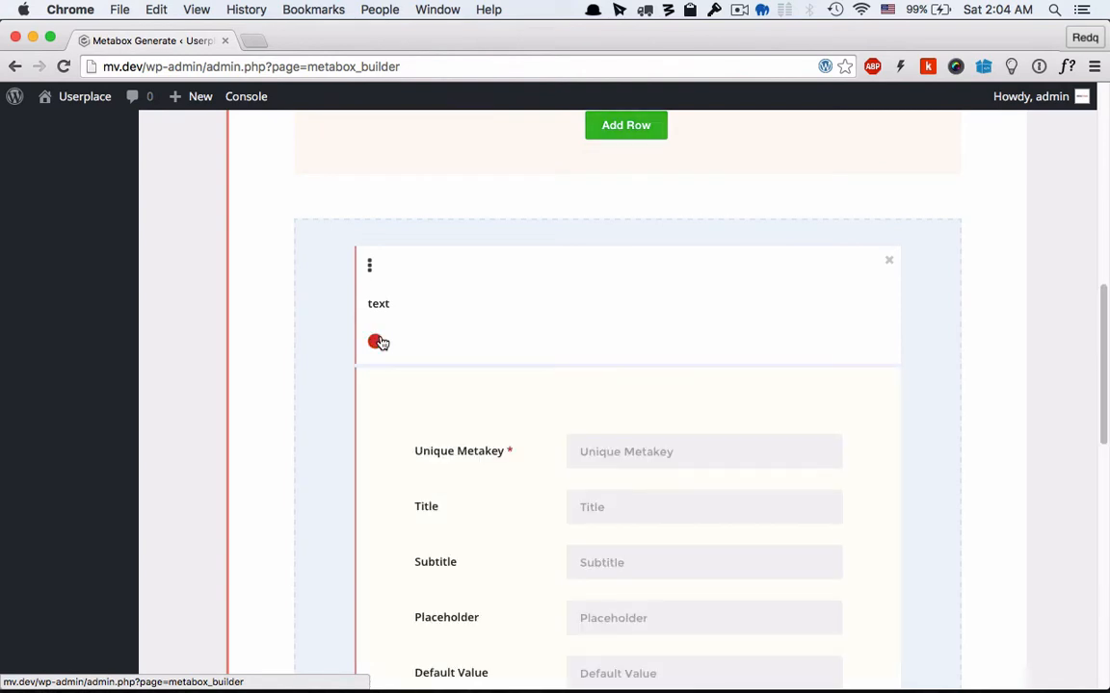
pyautogui.click(703, 450)
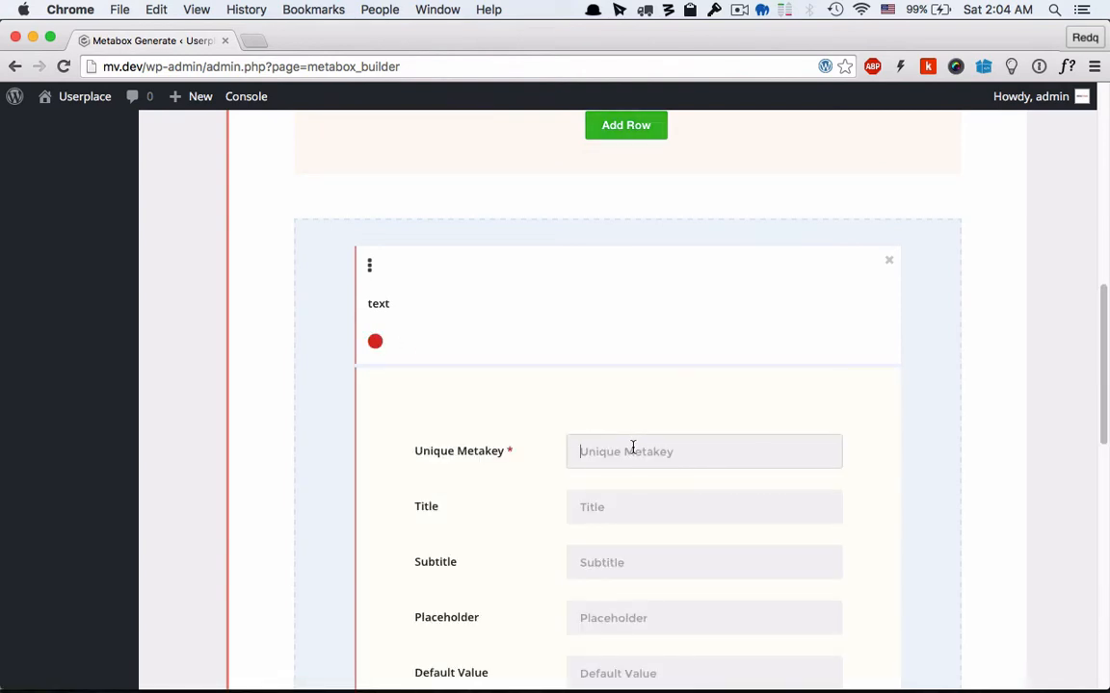
pyautogui.write('book_pa')
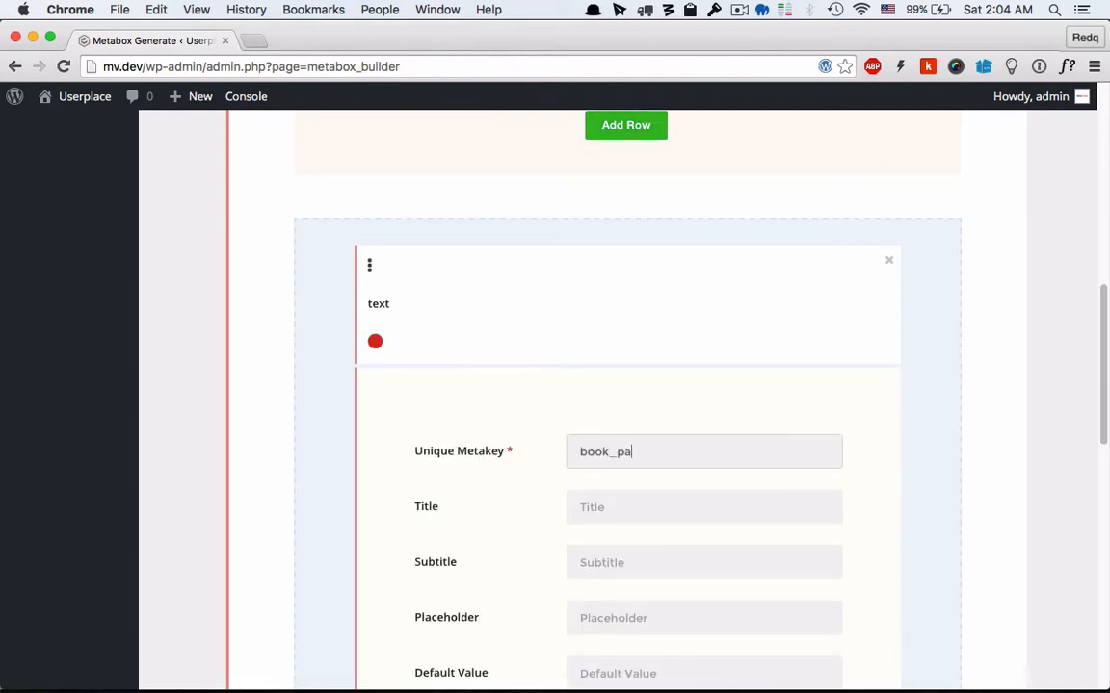
pyautogui.write('perback_meta')
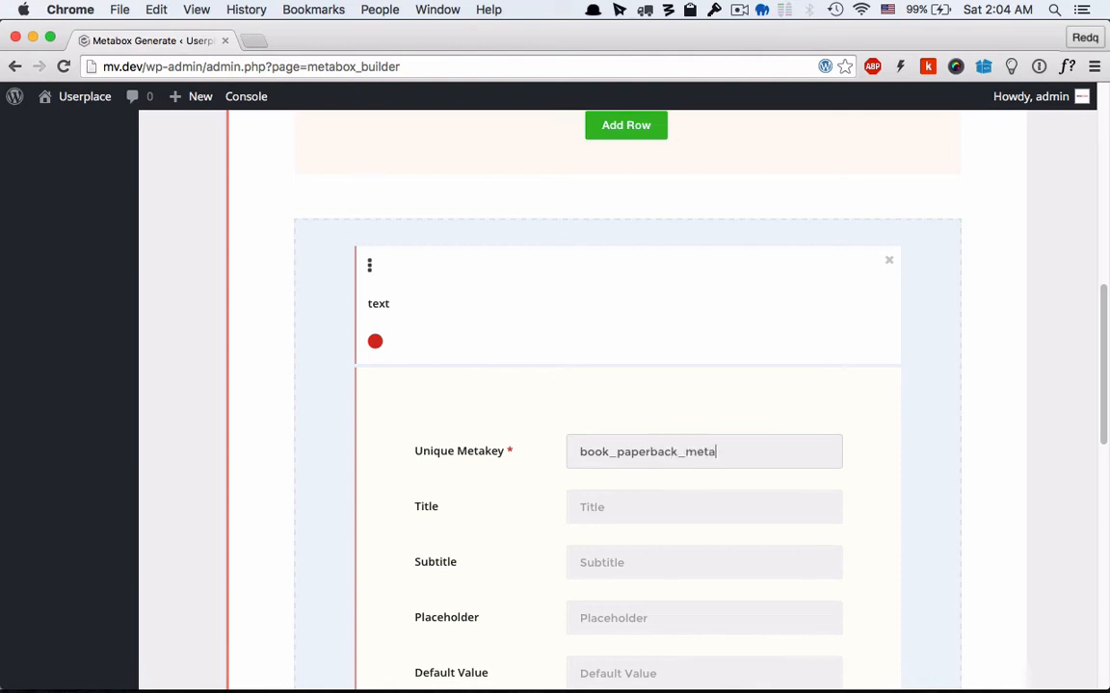
pyautogui.click(703, 507)
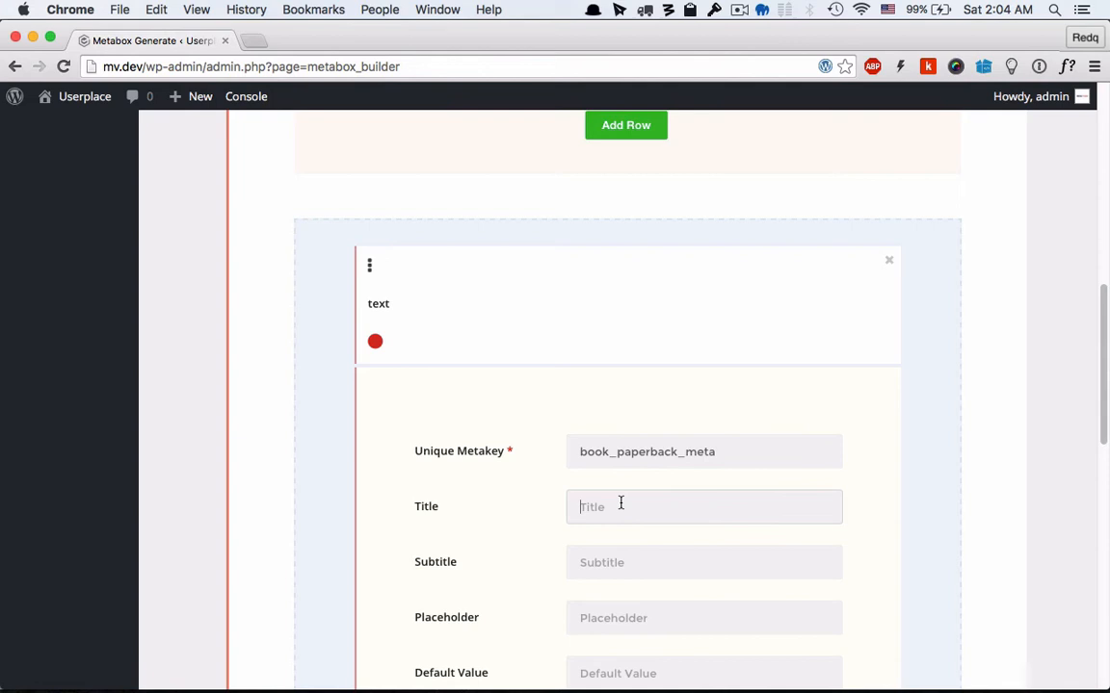
pyautogui.write('Paperb')
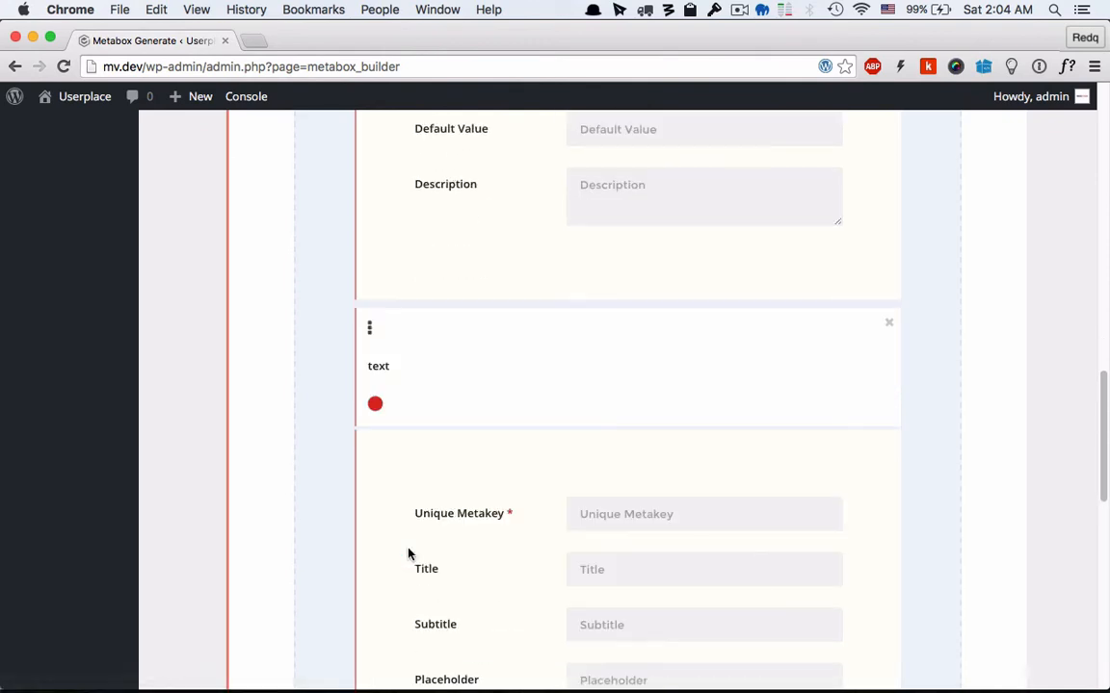
# Give the second text field a book_publisher metakey for the Publisher field.
pyautogui.click(704, 513)
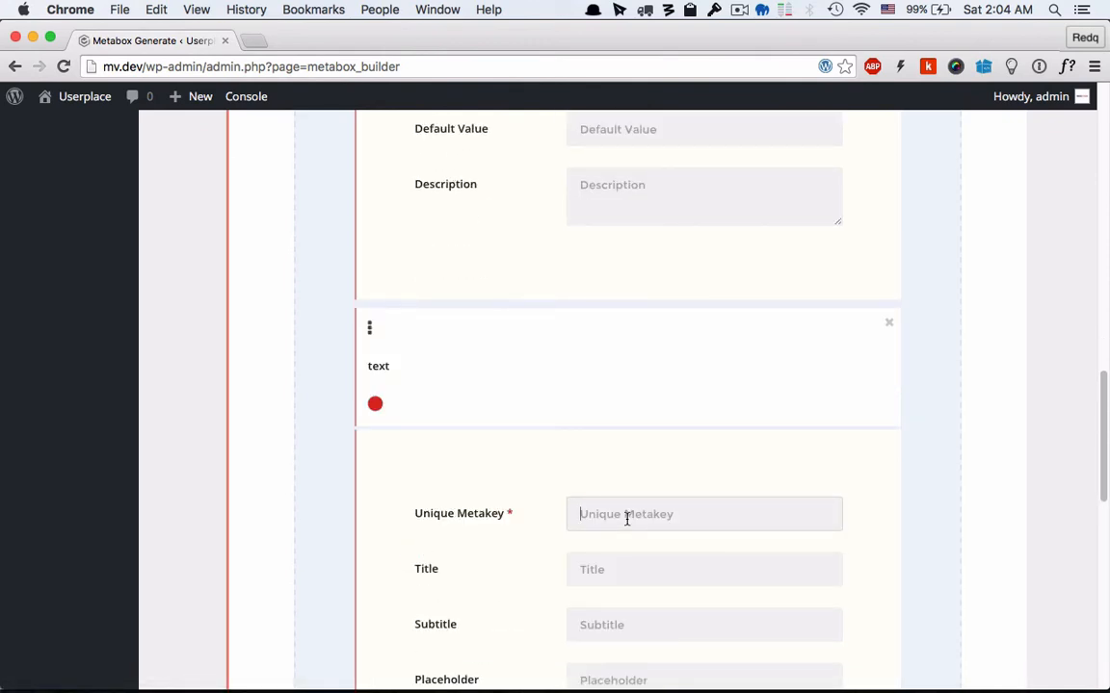
pyautogui.write('Publisher')
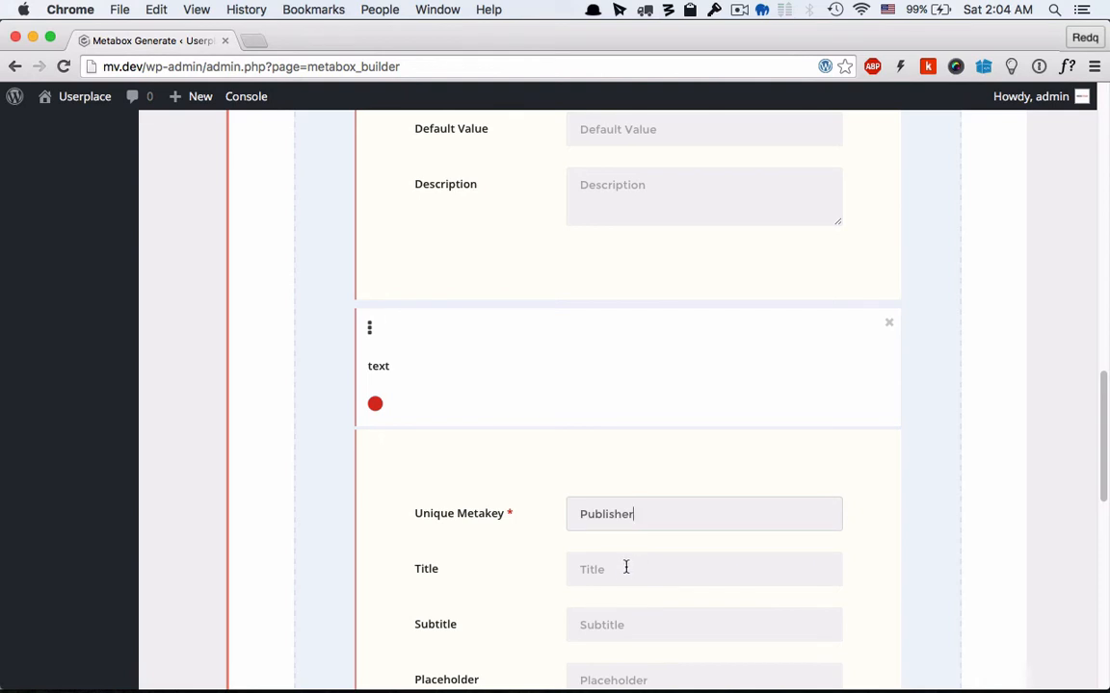
pyautogui.doubleClick(605, 513)
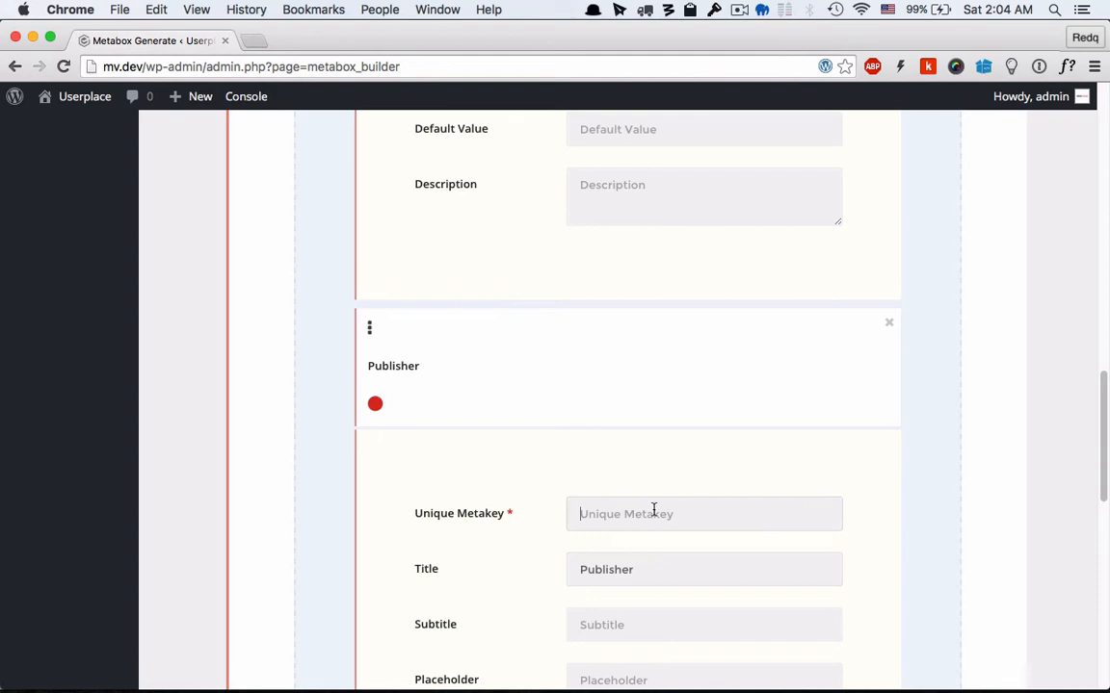
pyautogui.write('publ')
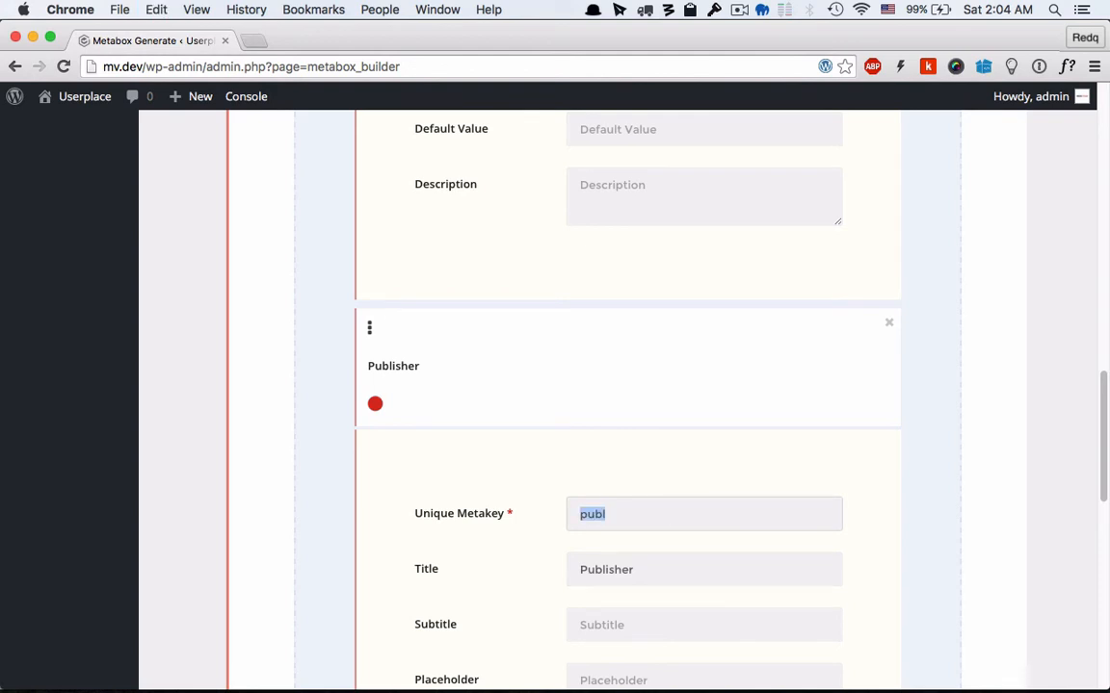
pyautogui.write('book_p')
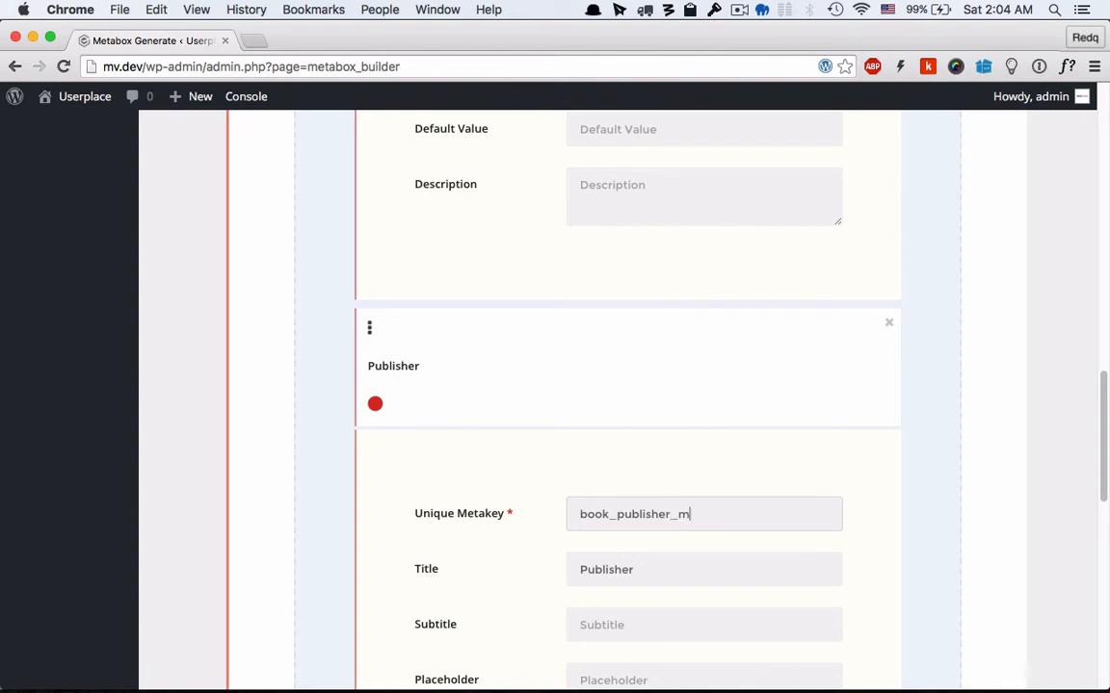
# Give the third text field metakey book_language_meta and title Language.
pyautogui.scroll(-3)
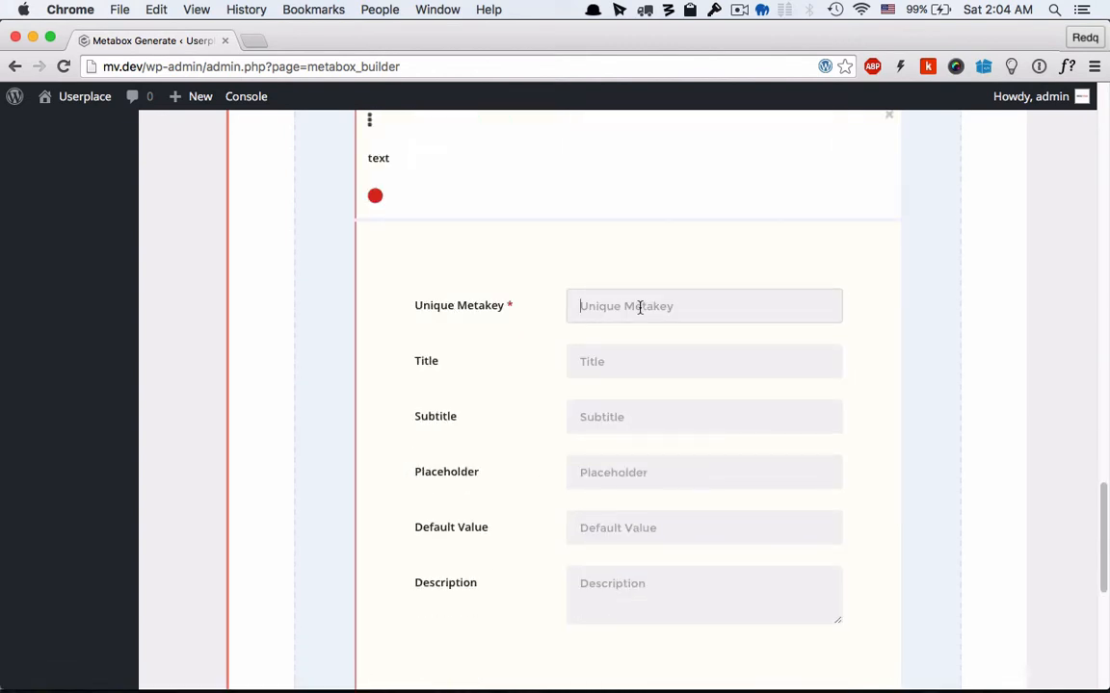
pyautogui.write('book')
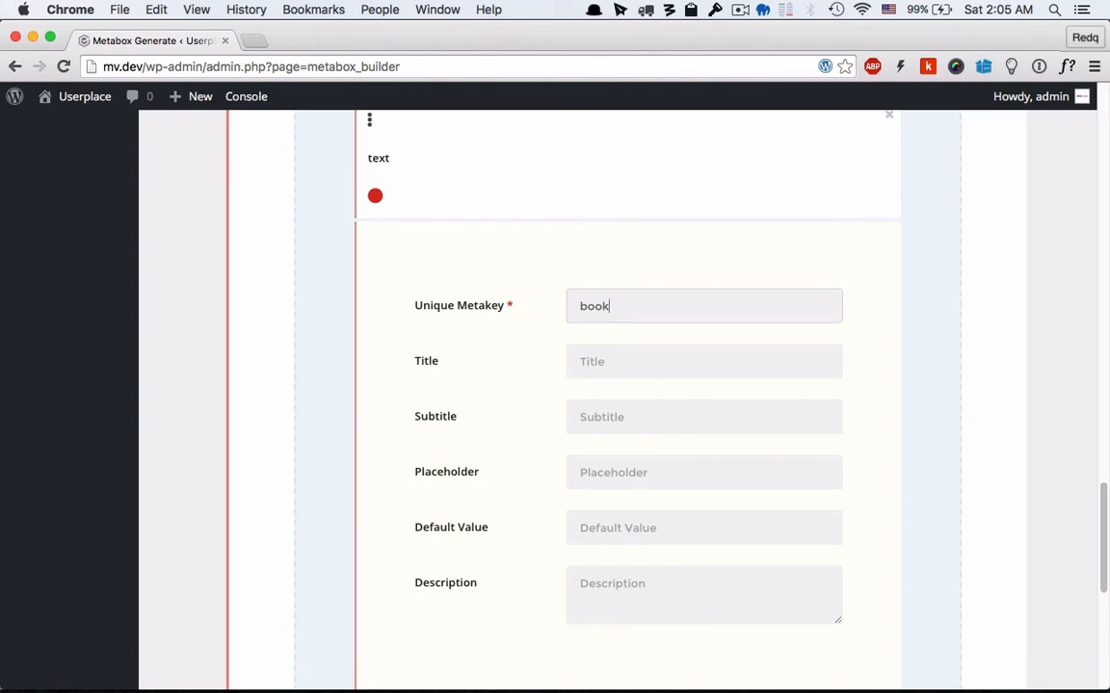
pyautogui.write('_language_meta')
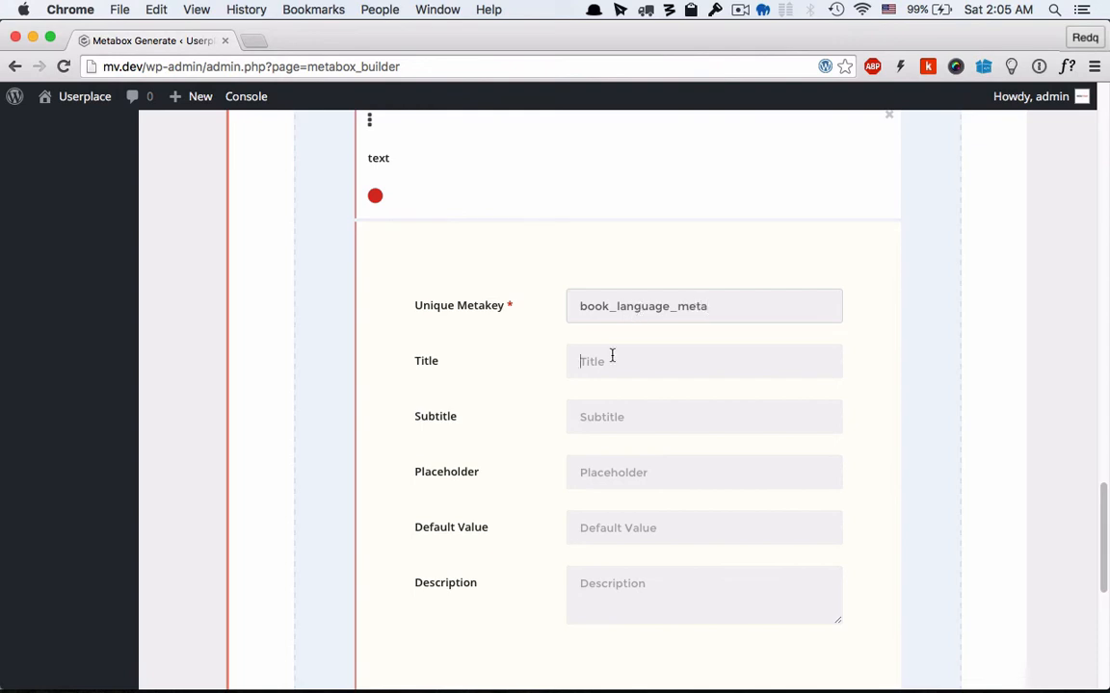
pyautogui.write('Languag')
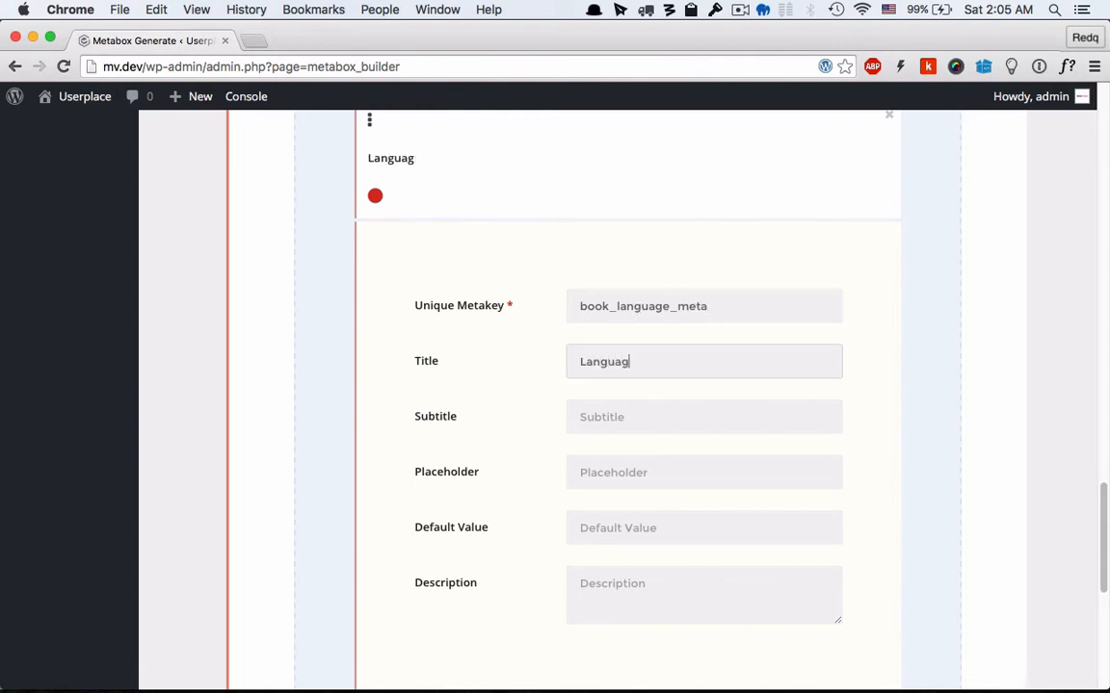
pyautogui.scroll(-3)
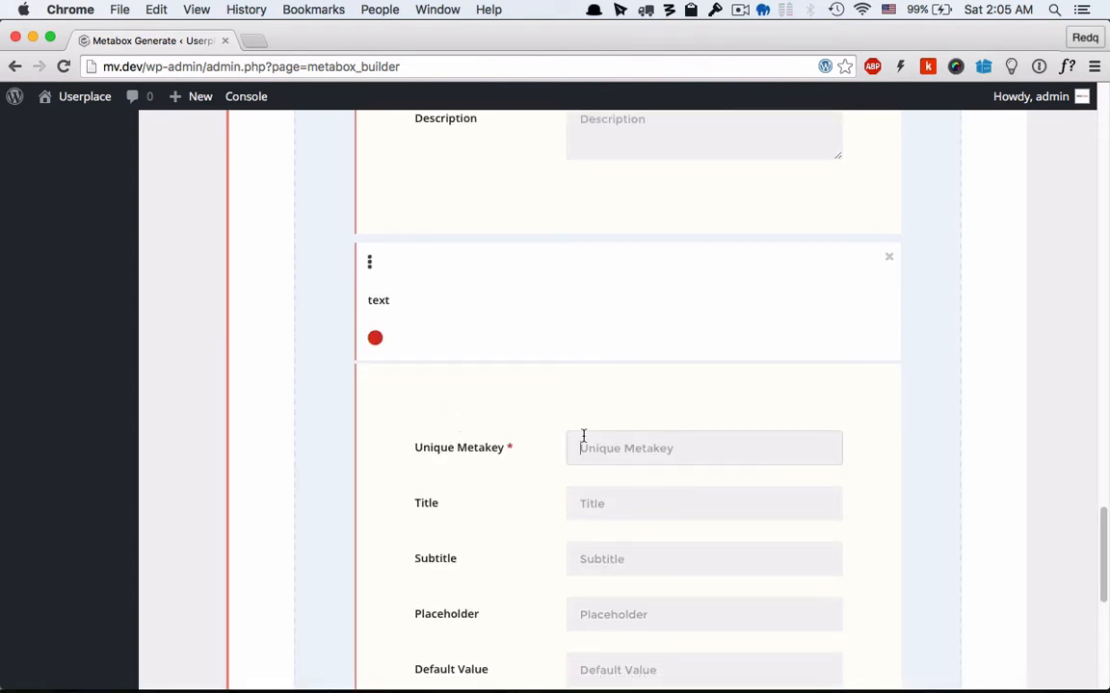
# Give the fourth text field metakey book_isbn_meta and title ISBN.
pyautogui.write('book_')
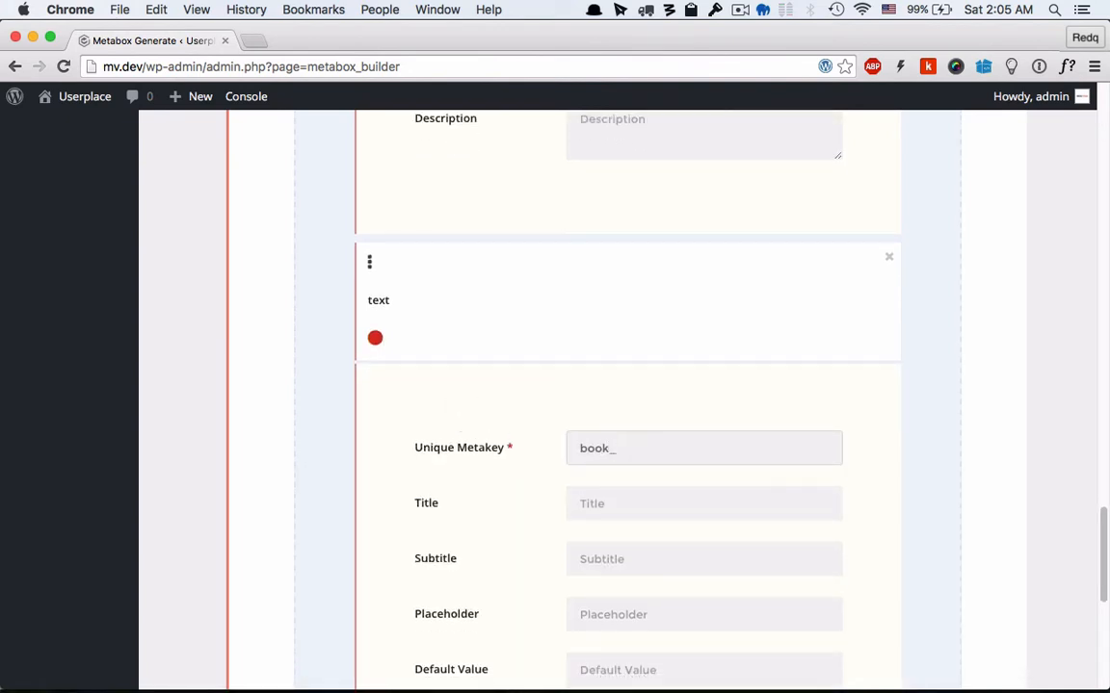
pyautogui.write('isbn_')
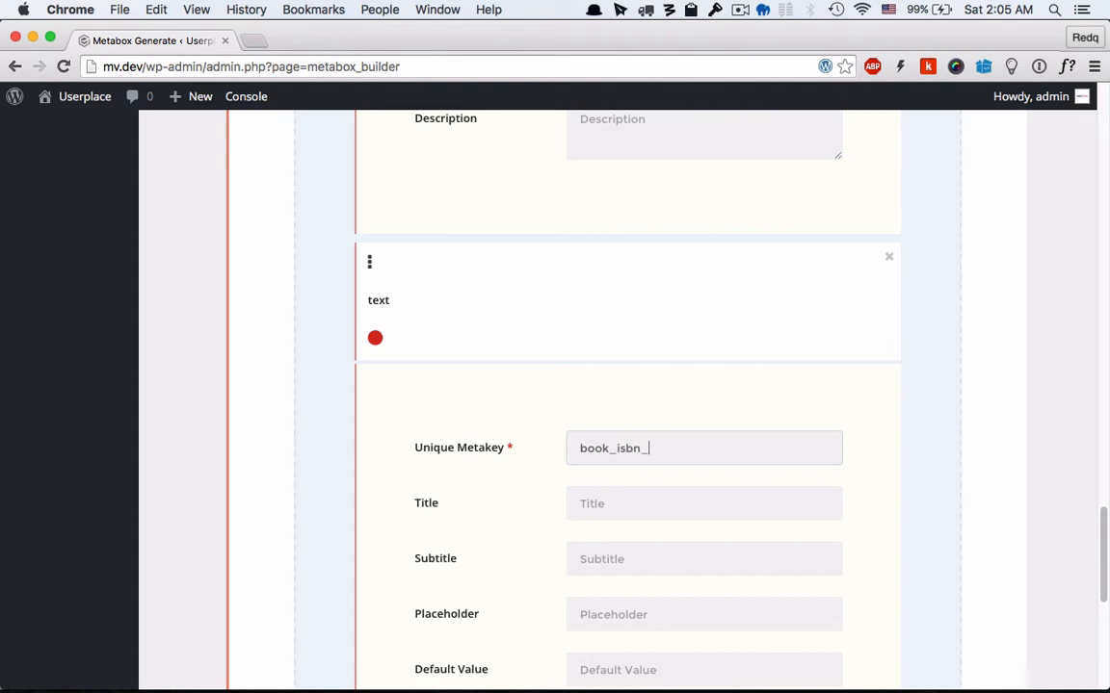
pyautogui.write('meta')
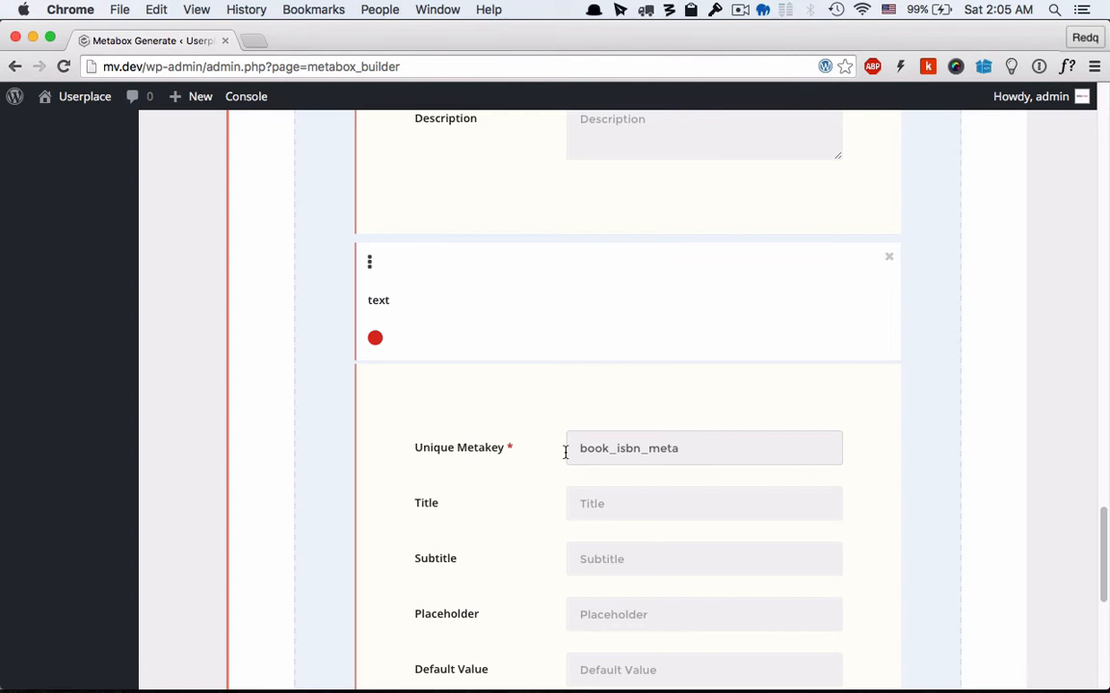
pyautogui.write('ISBN')
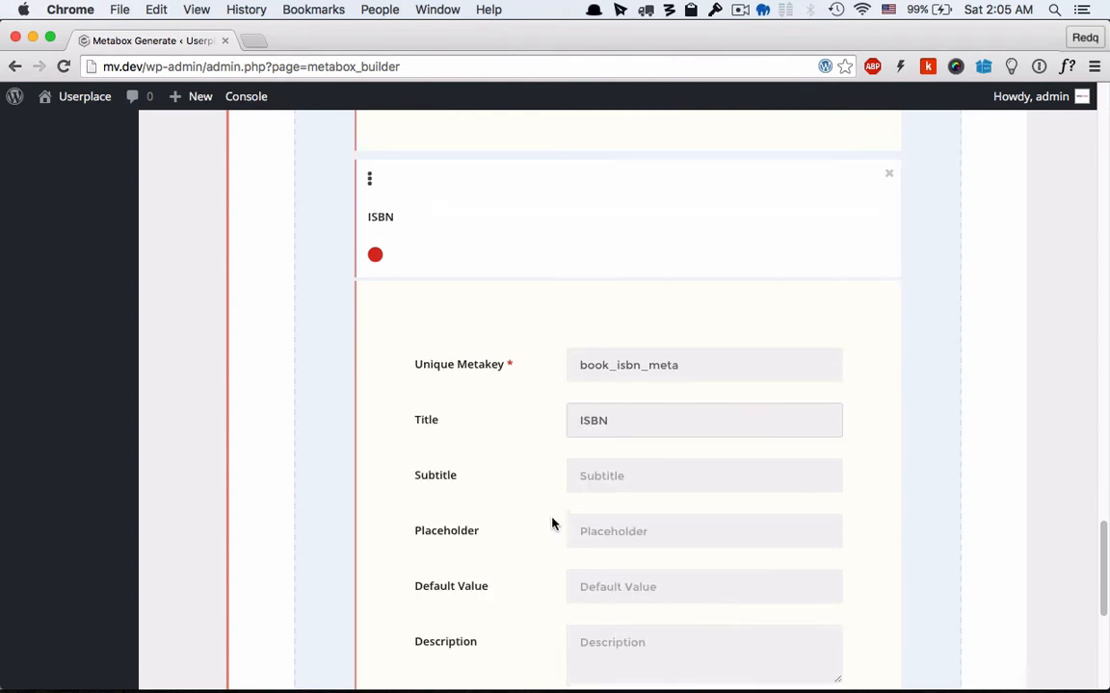
pyautogui.scroll(-3)
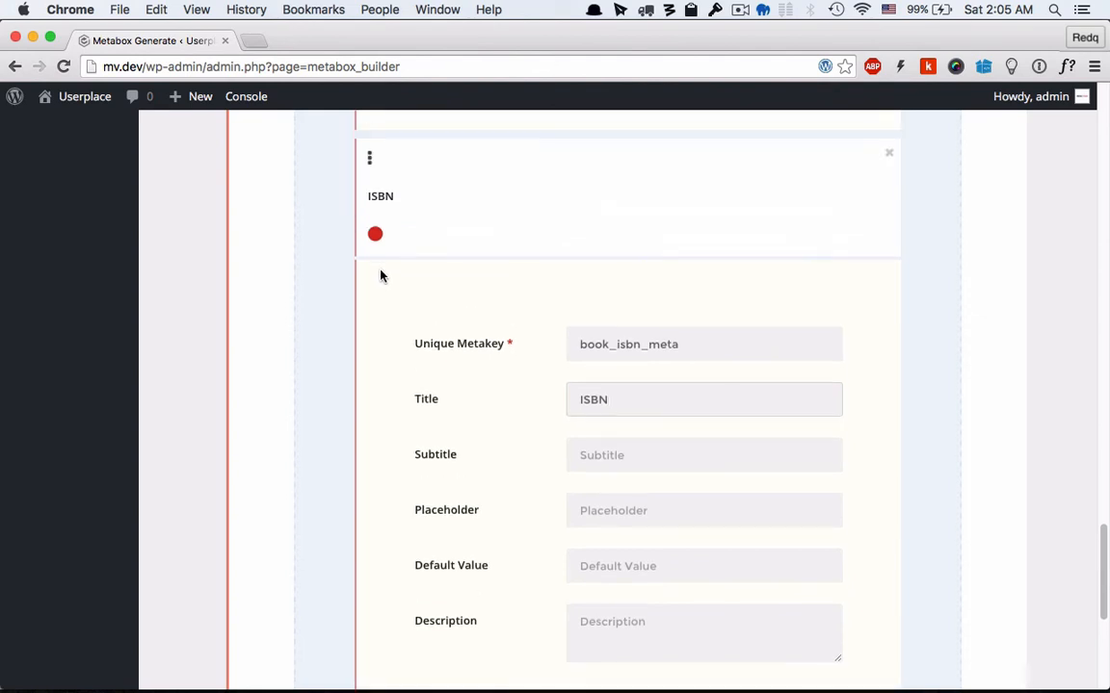
pyautogui.scroll(-3)
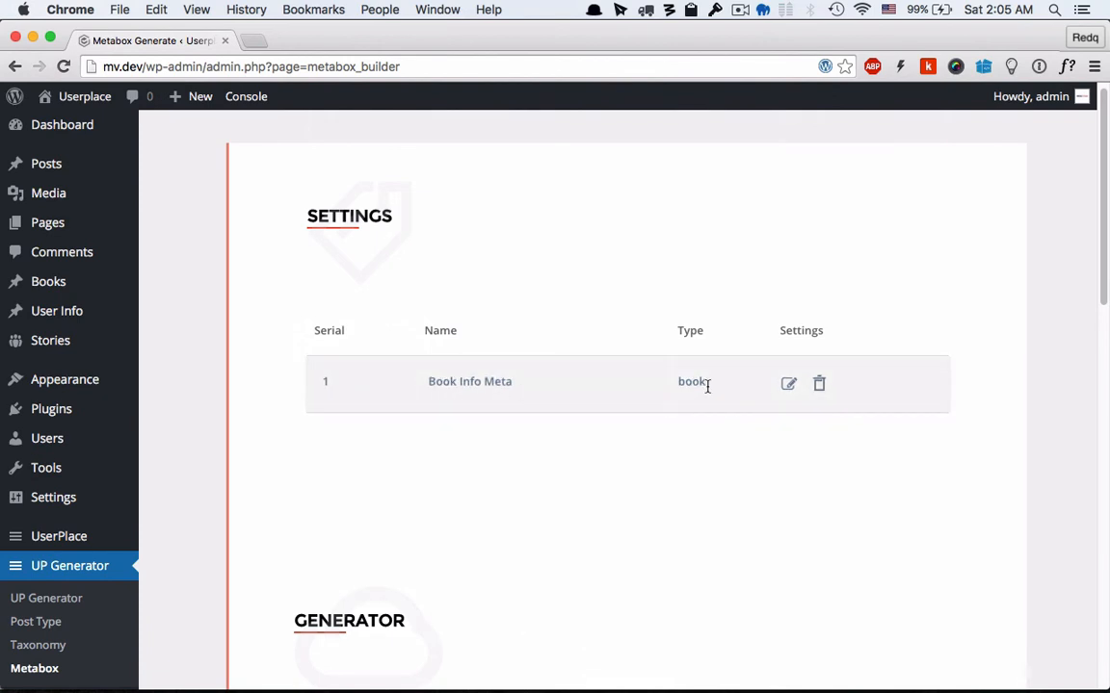
pyautogui.moveTo(48, 282)
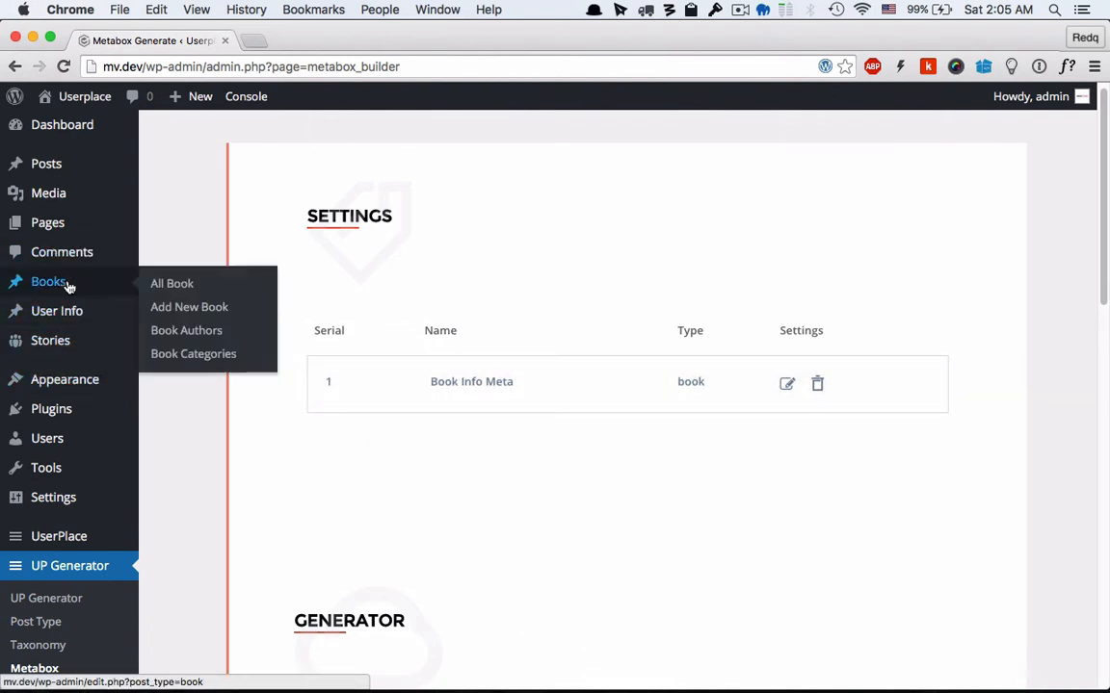
# From All Books, open the HTML Developmpent book and reveal its Book Info Meta box.
pyautogui.click(172, 283)
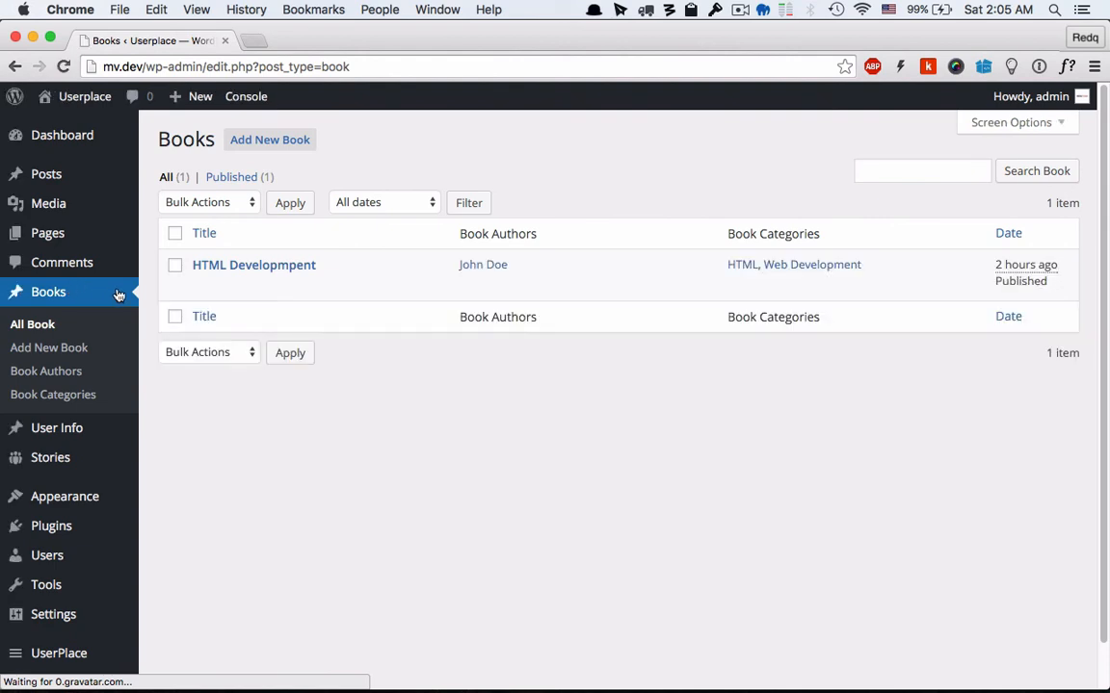
pyautogui.click(254, 266)
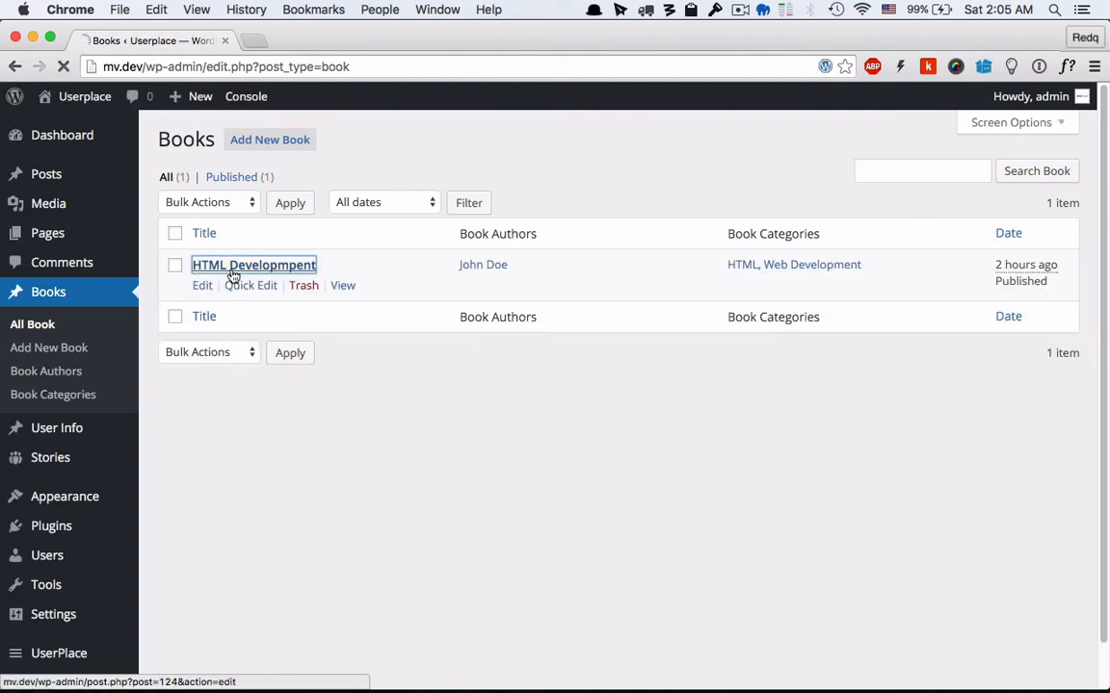
pyautogui.click(255, 266)
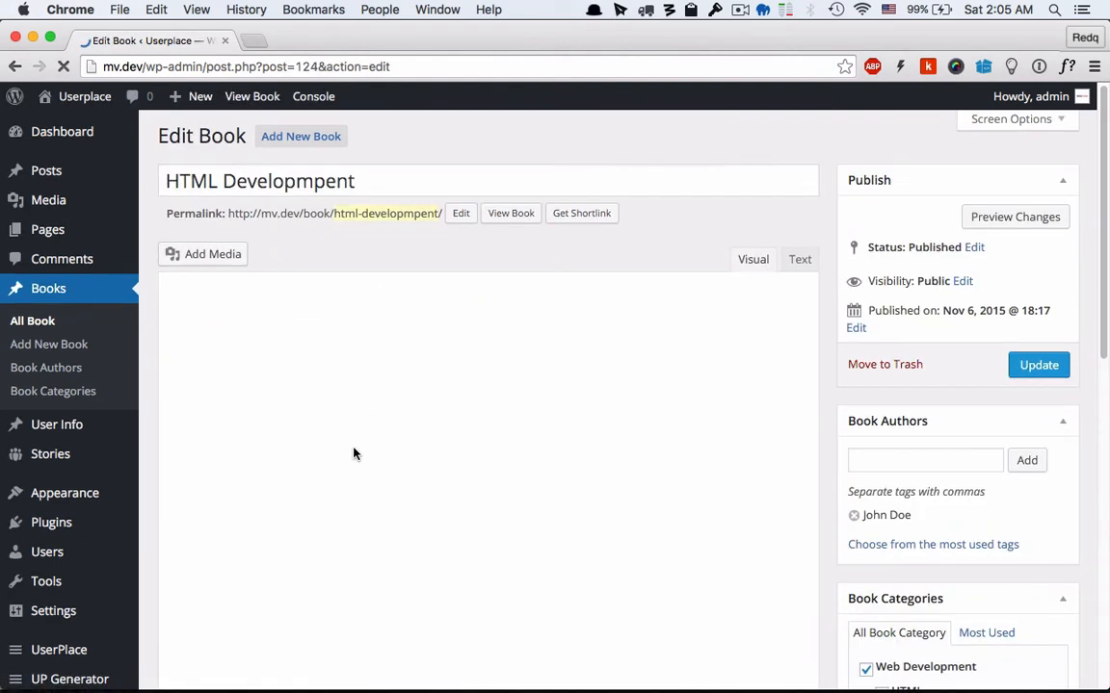
pyautogui.scroll(-3)
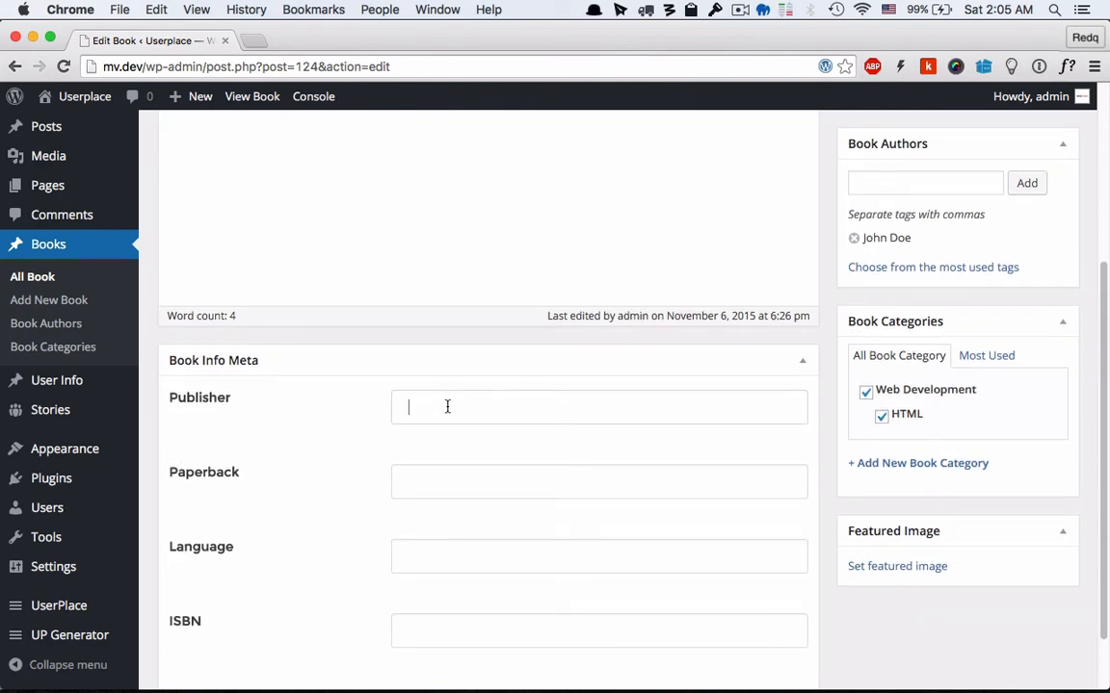
# Enter Publisher 'Willey (18 November 2011)', Paperback '512 Pages', Language 'English' and the ISBN number.
pyautogui.write('Willey (_')
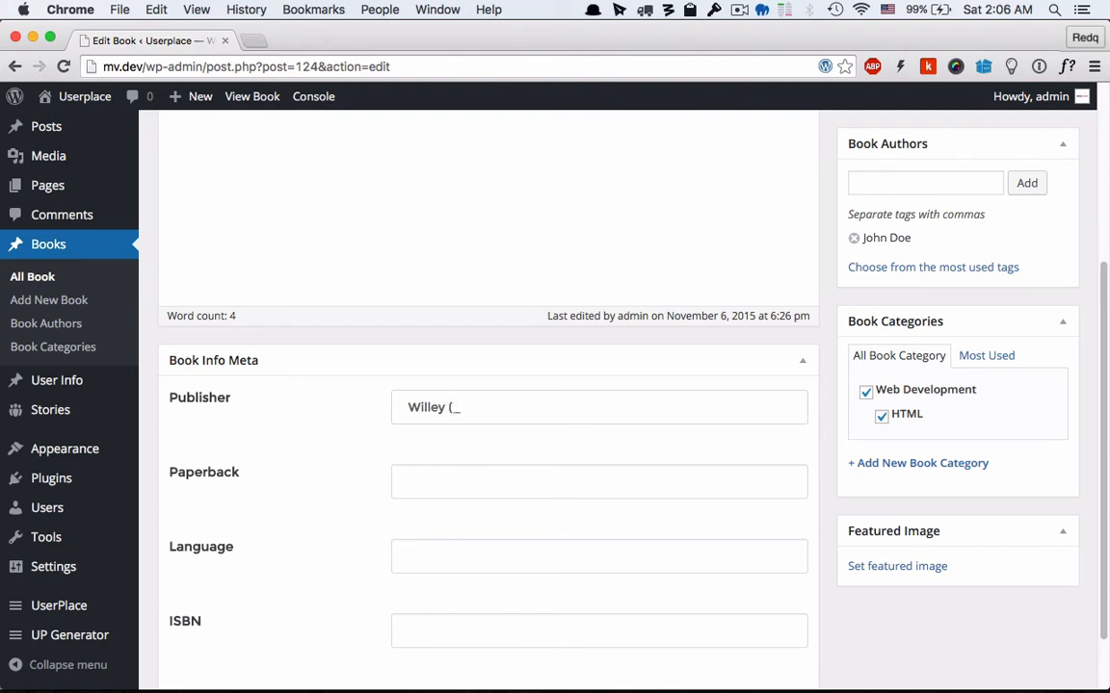
pyautogui.write('1)')
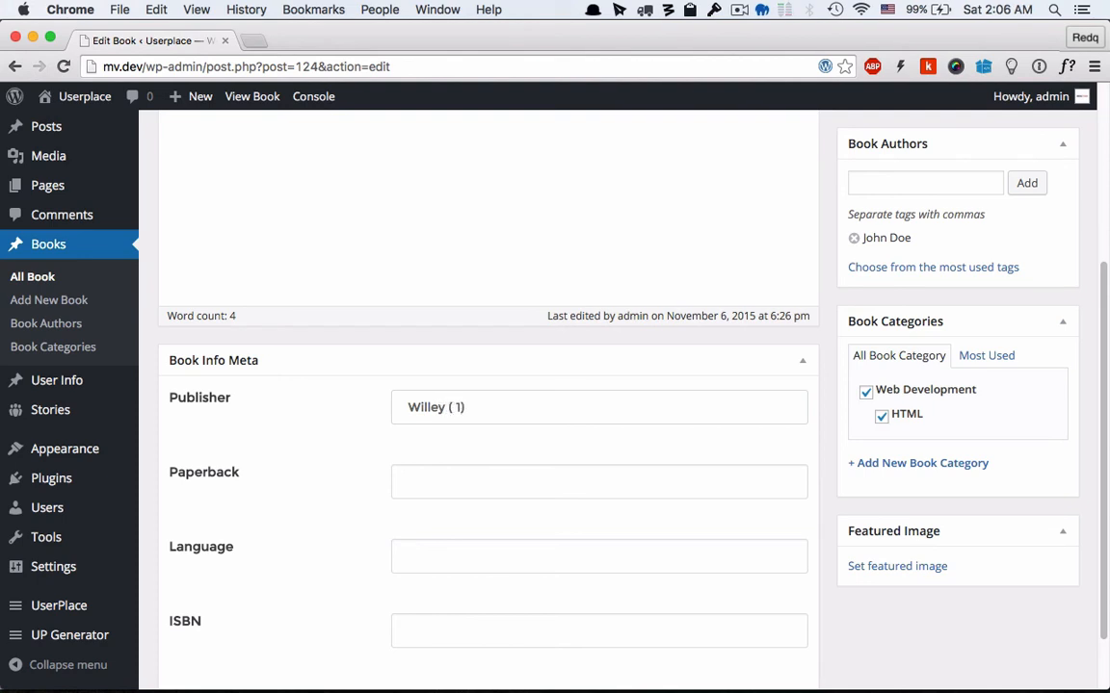
pyautogui.write('8 Noven')
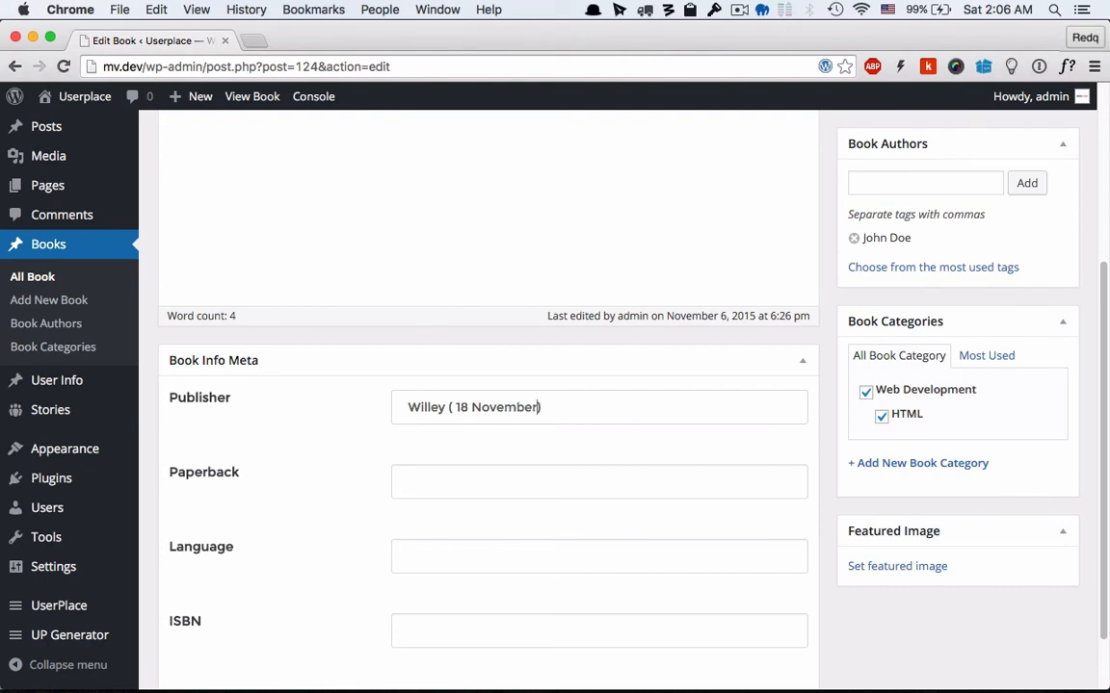
pyautogui.write('2011')
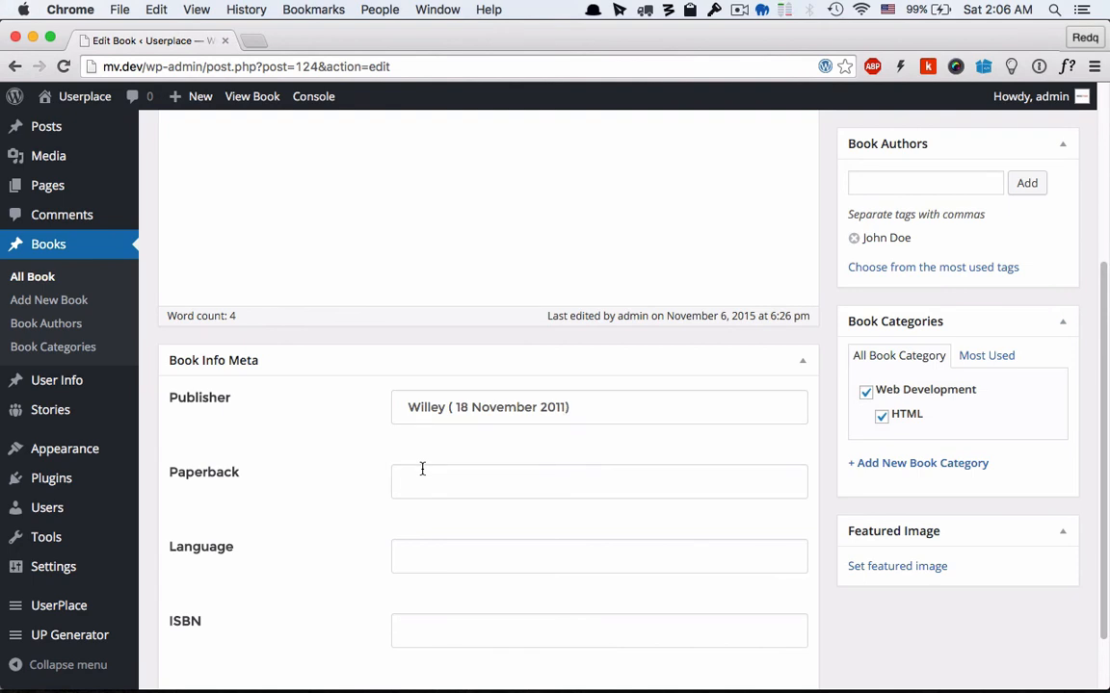
pyautogui.write('512 Page')
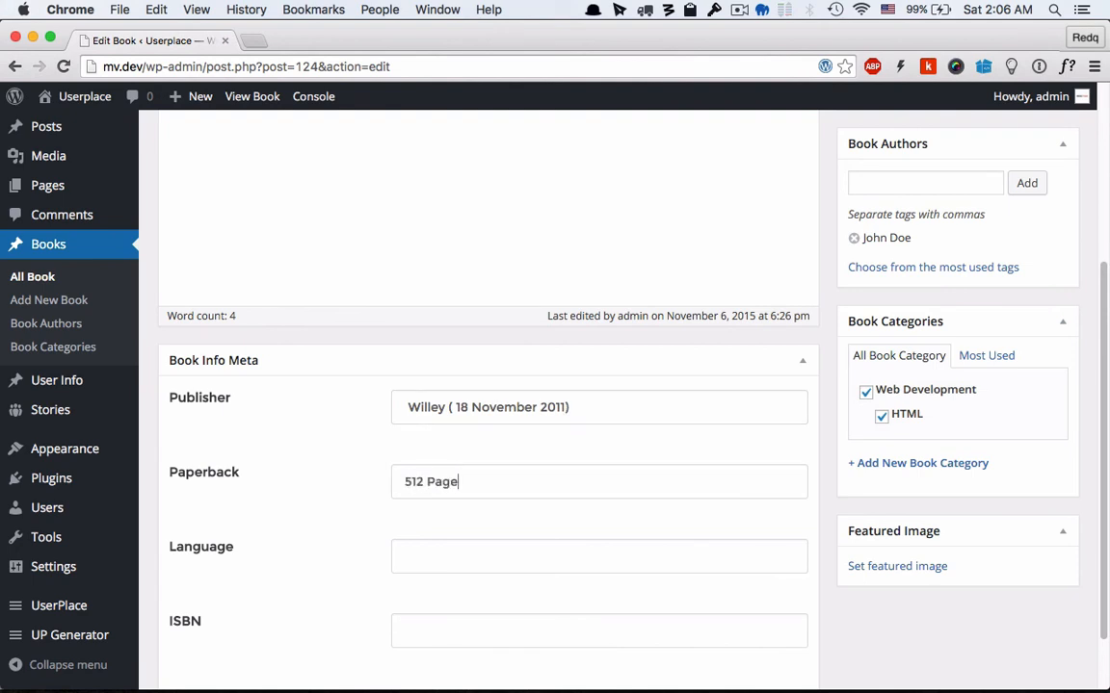
pyautogui.write('English')
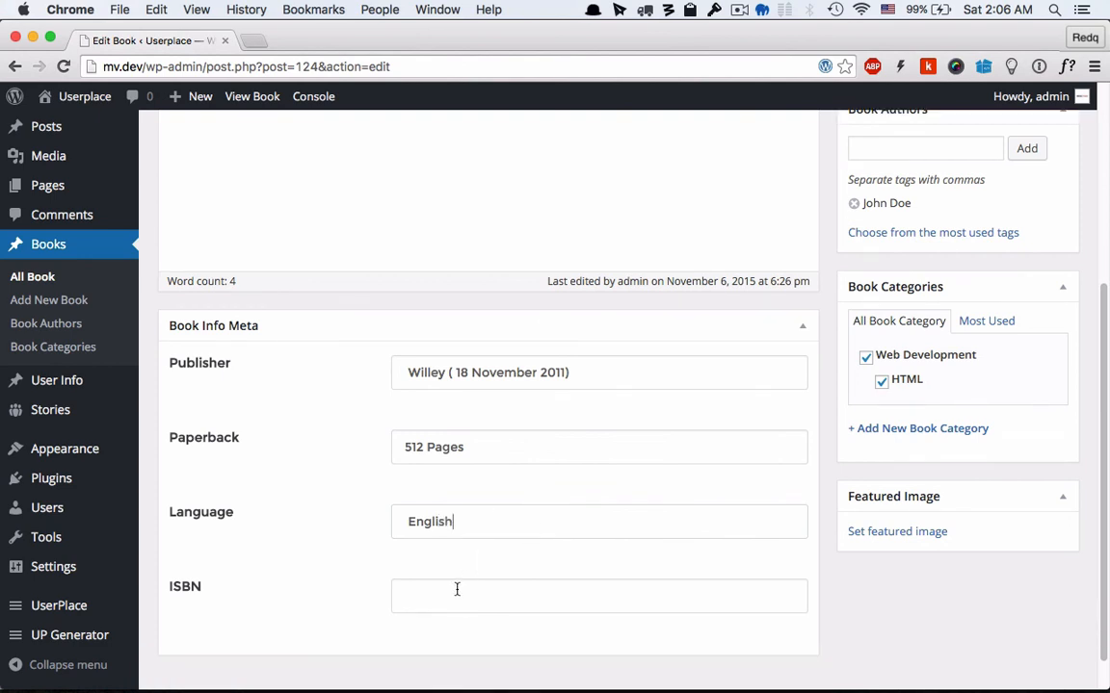
pyautogui.write('1282777162')
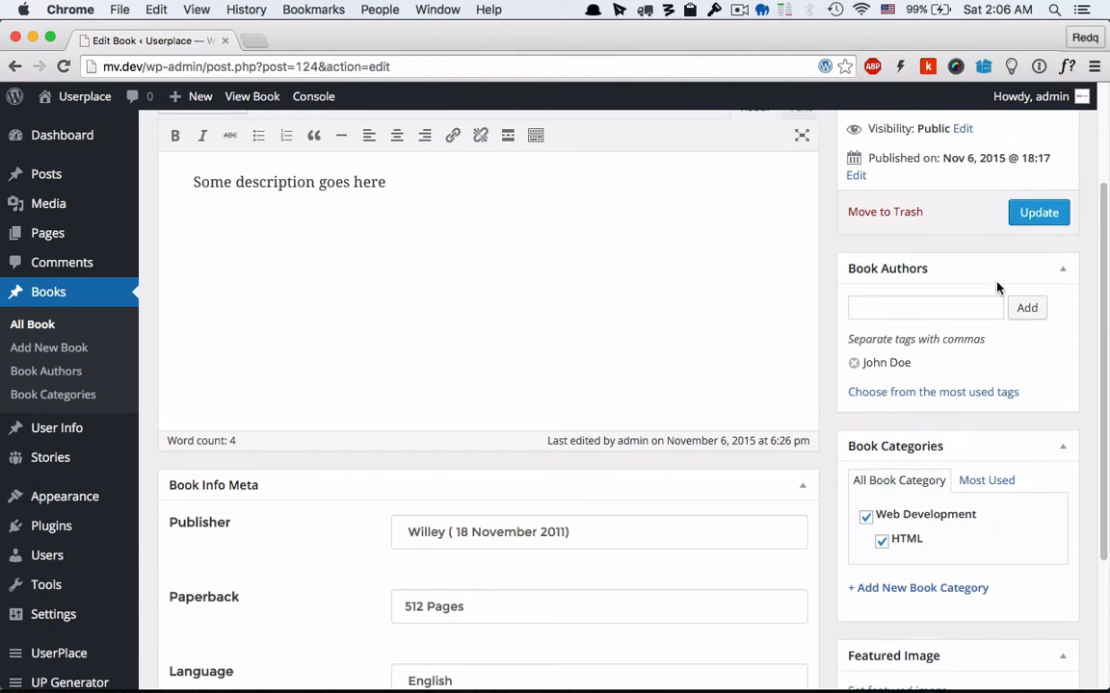
pyautogui.click(1038, 212)
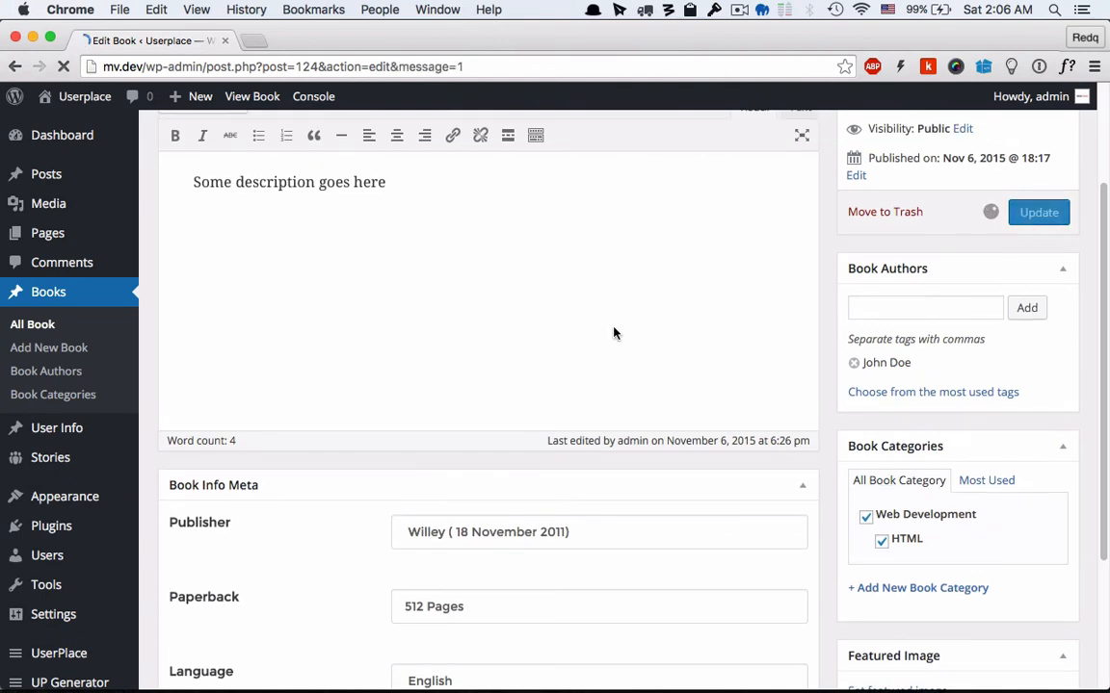
pyautogui.click(1038, 212)
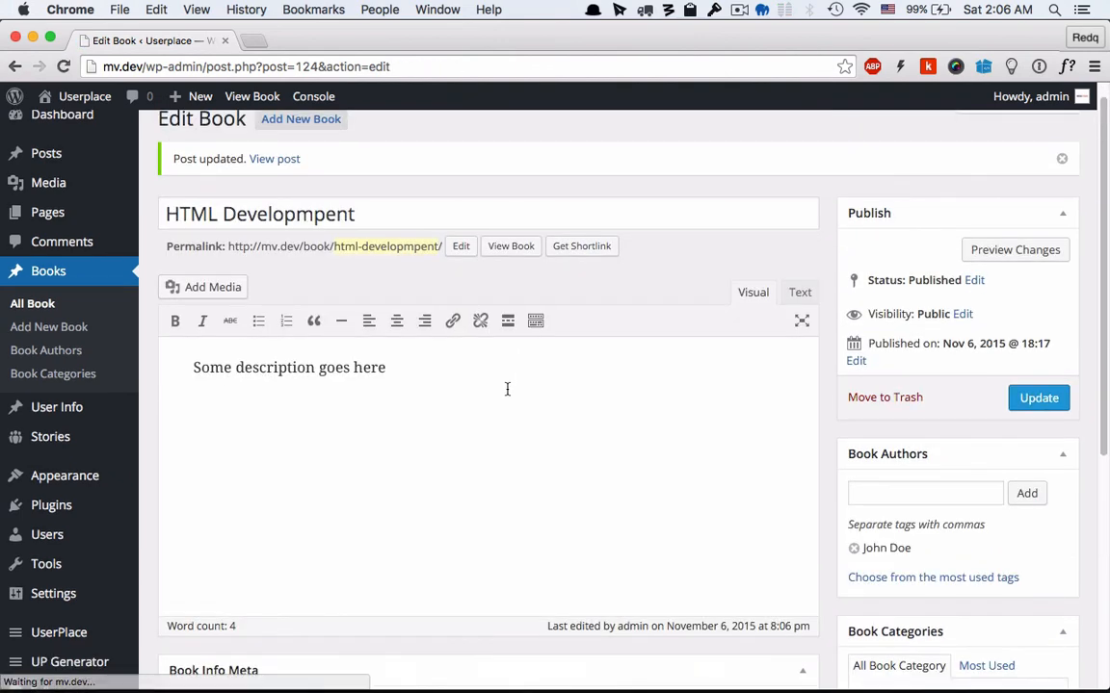
pyautogui.scroll(-3)
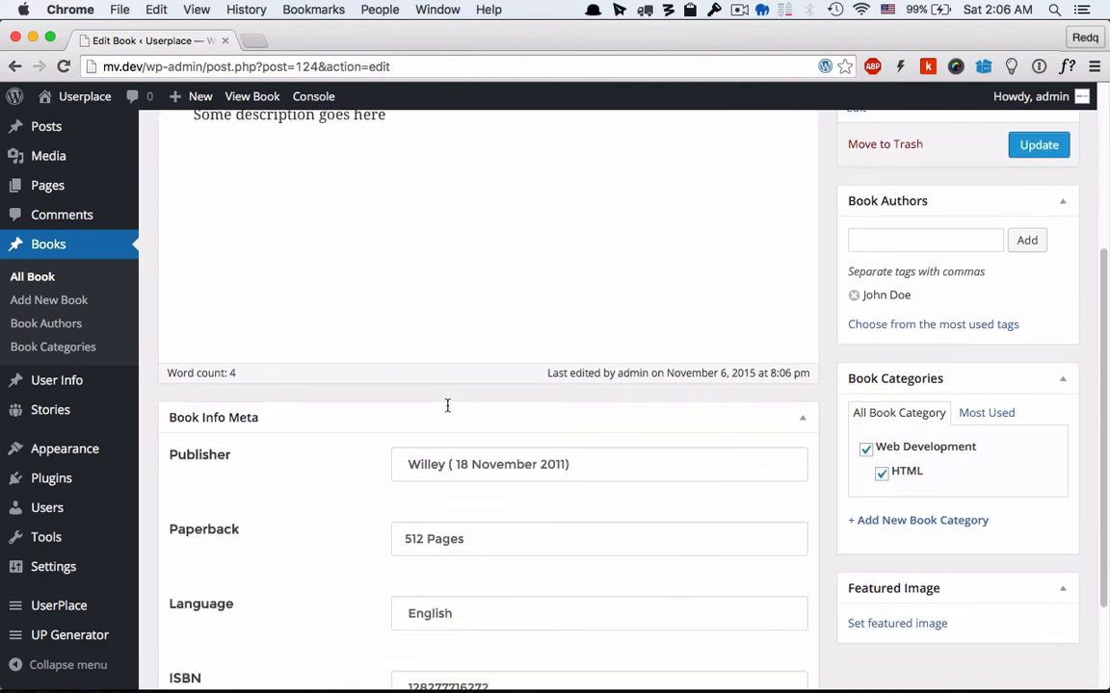
pyautogui.scroll(-3)
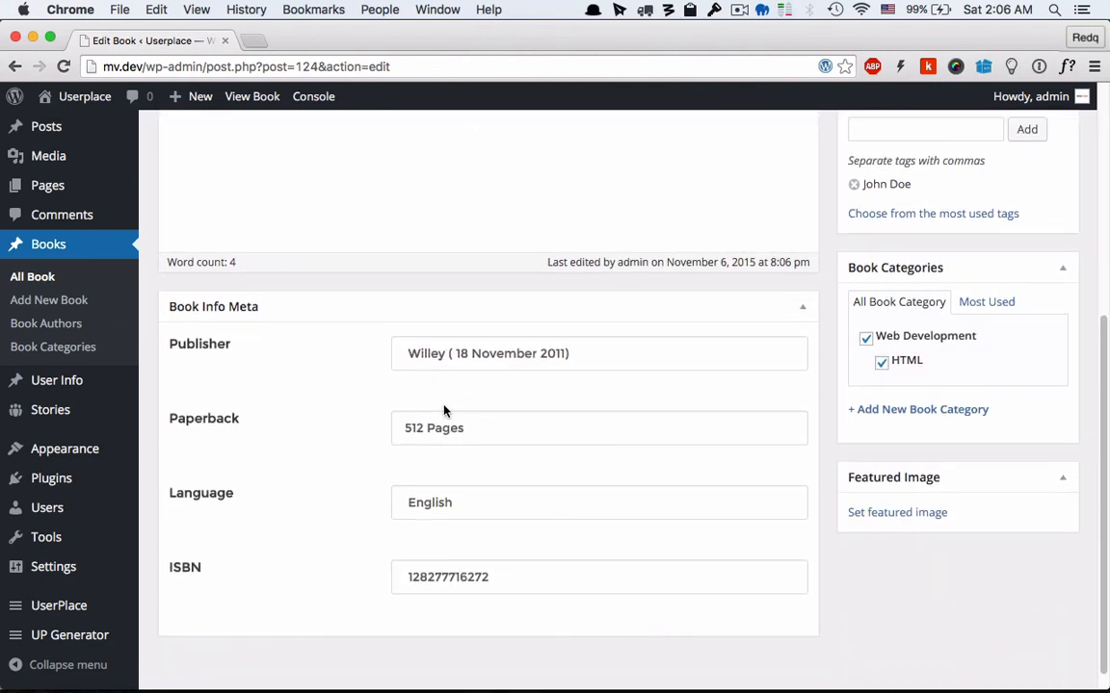